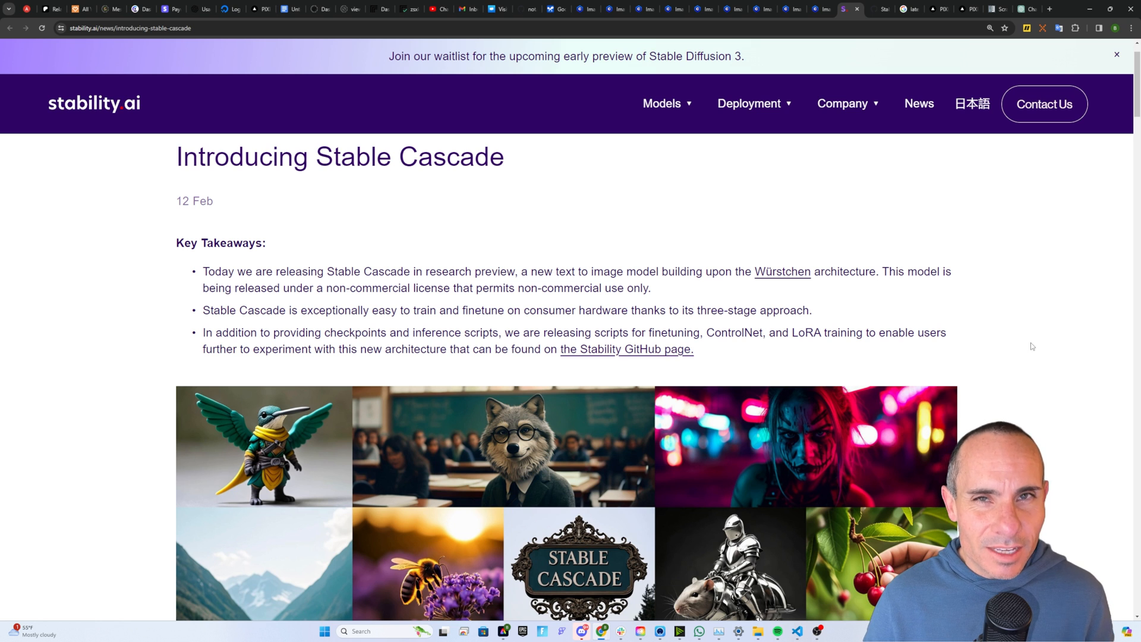
mouse_move(689, 286)
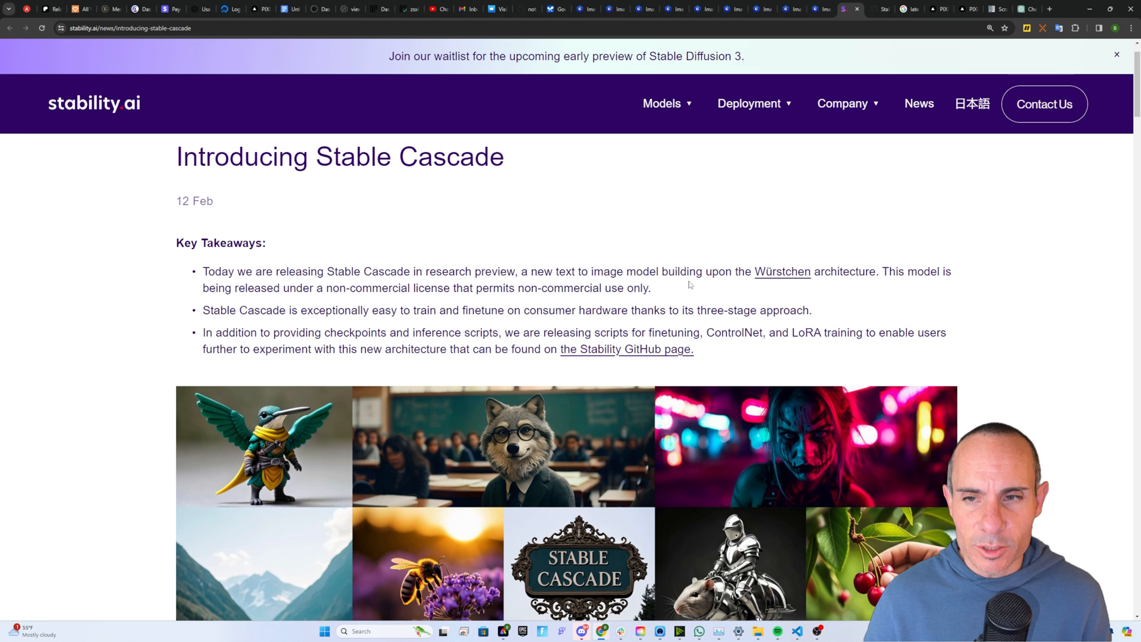
mouse_move(807, 283)
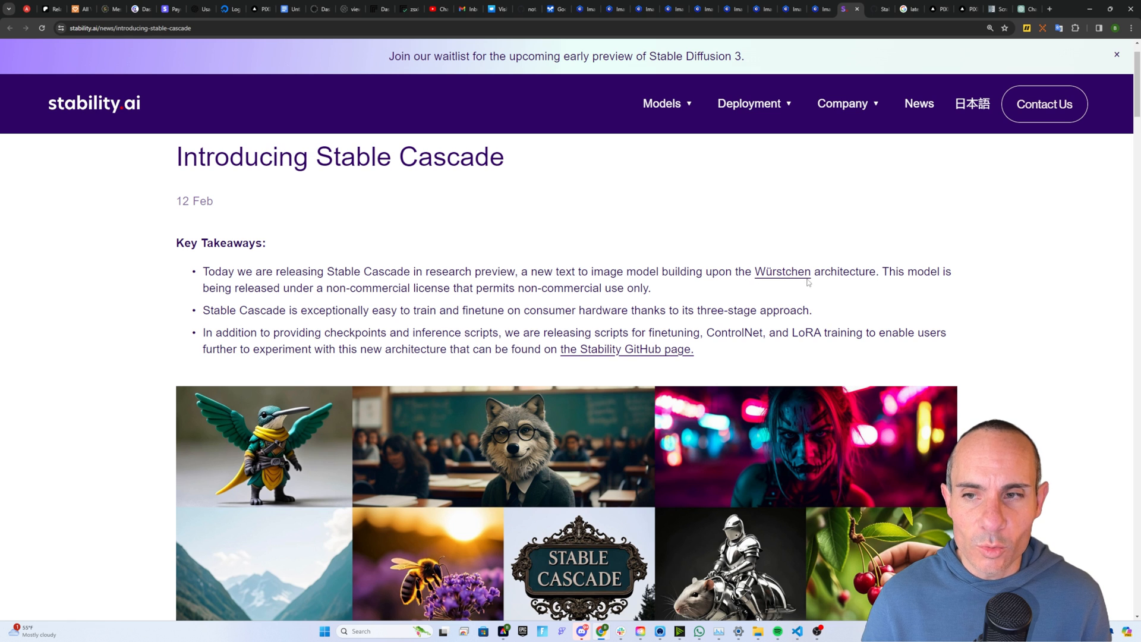
Step: Select the whole Key Takeaways sentence about easy training and finetuning on consumer hardware
scroll(down, 3)
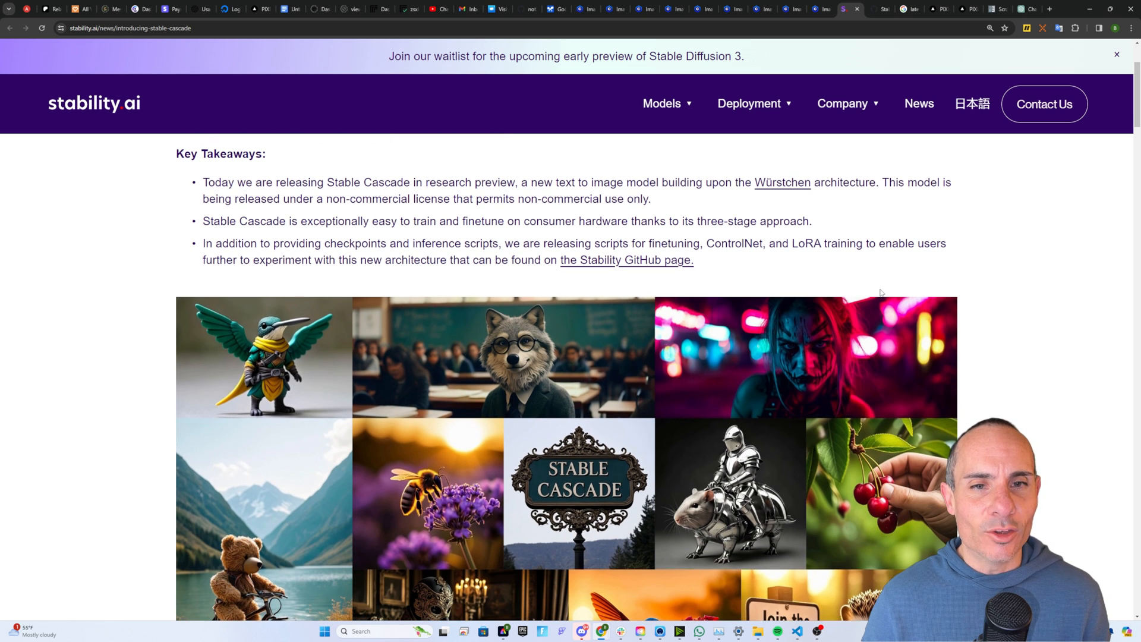
double_click(212, 221)
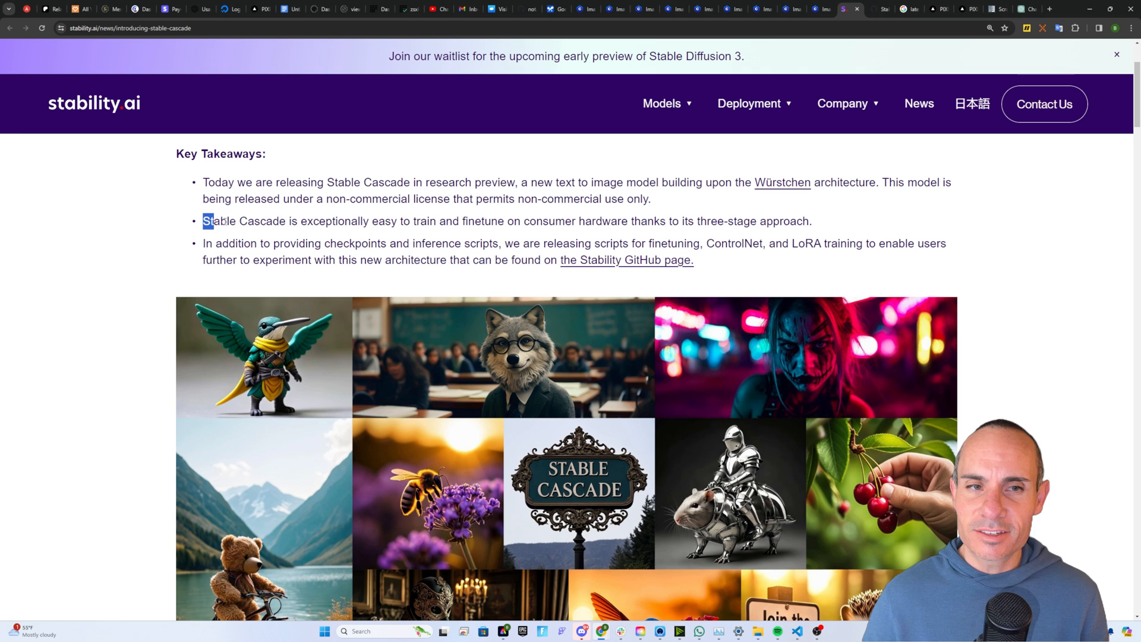
drag(212, 222, 610, 221)
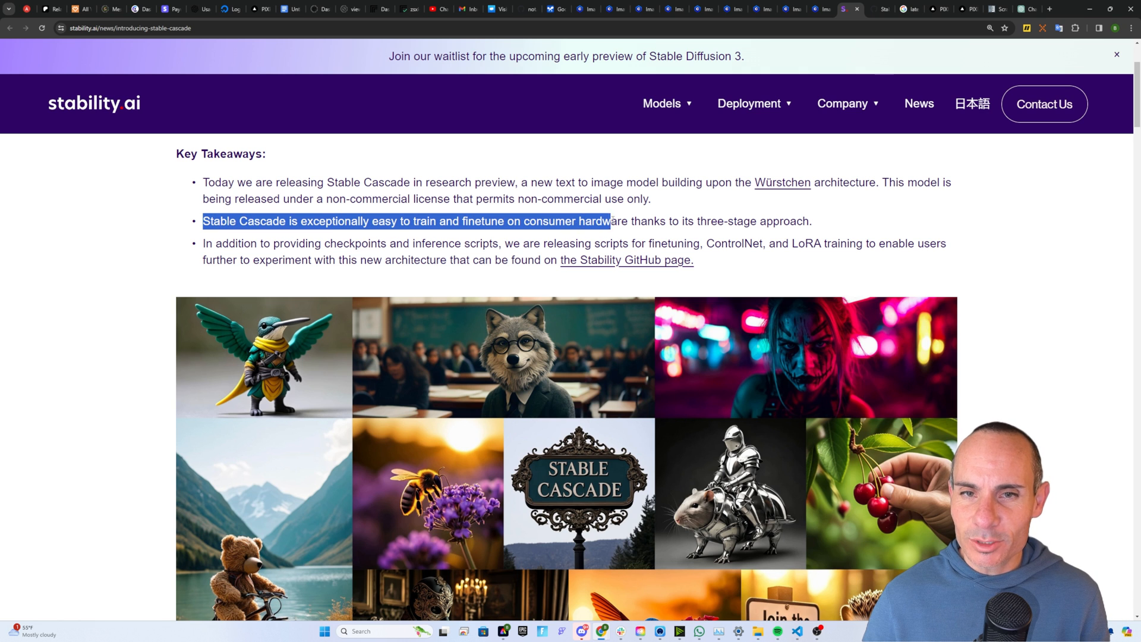
drag(610, 221, 666, 221)
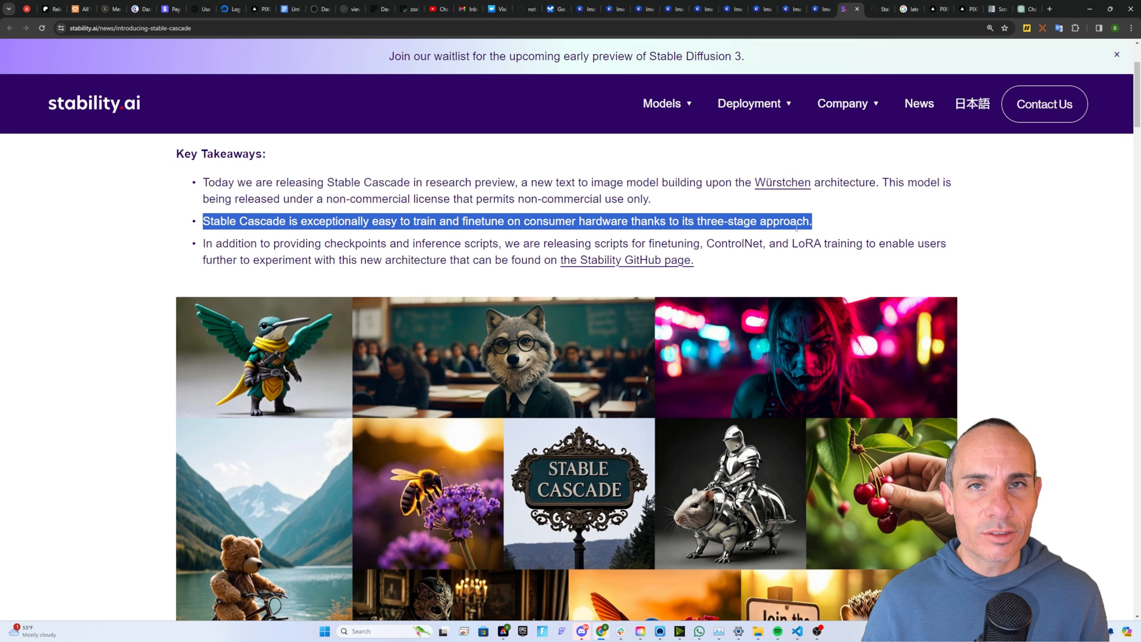
scroll(down, 3)
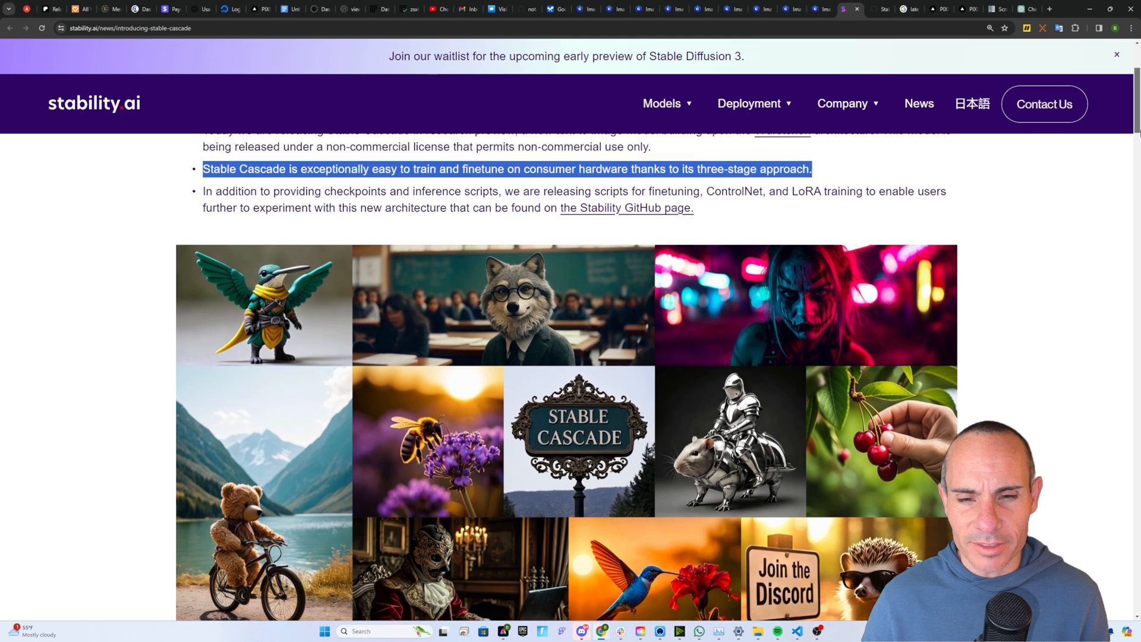
scroll(down, 3)
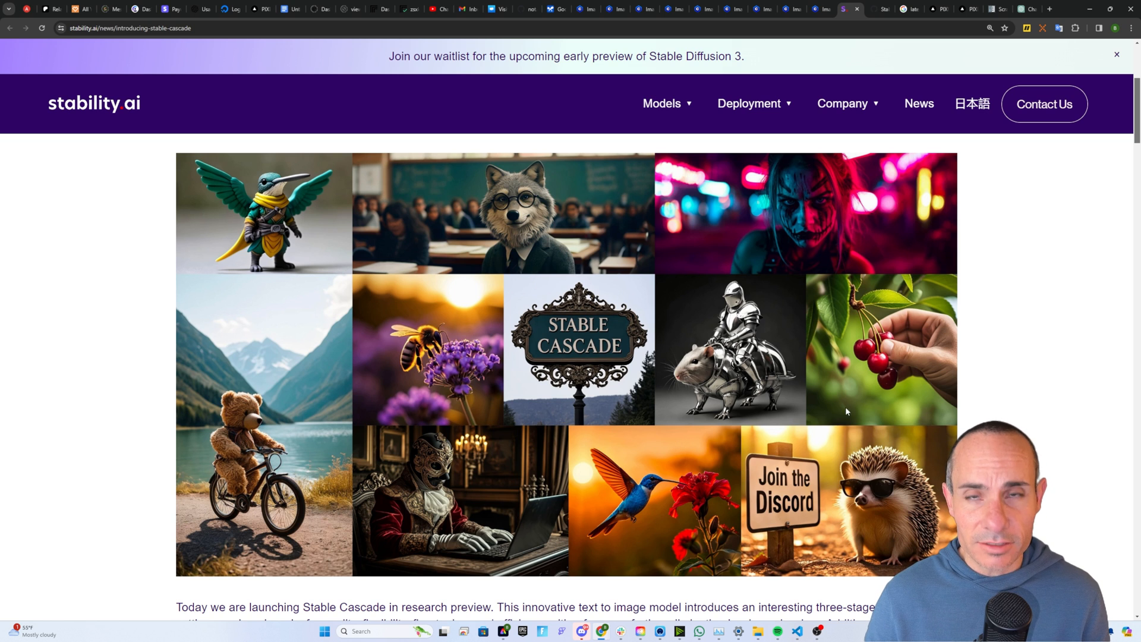
mouse_move(1082, 416)
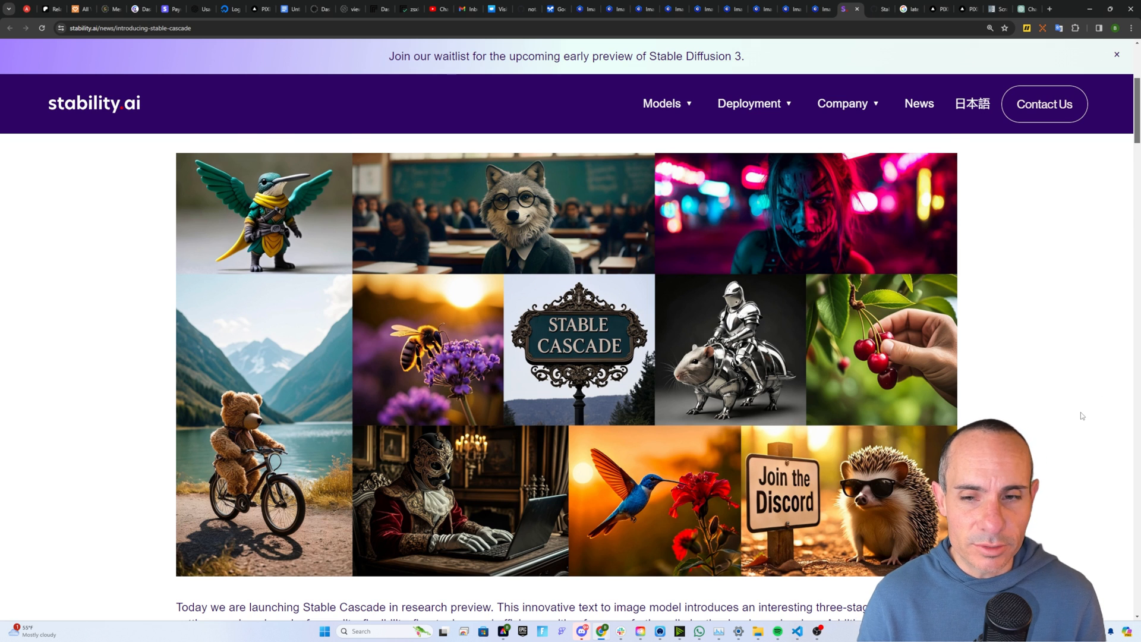
Step: Scroll the announcement down to the Stage A/B/C architecture diagram
scroll(down, 3)
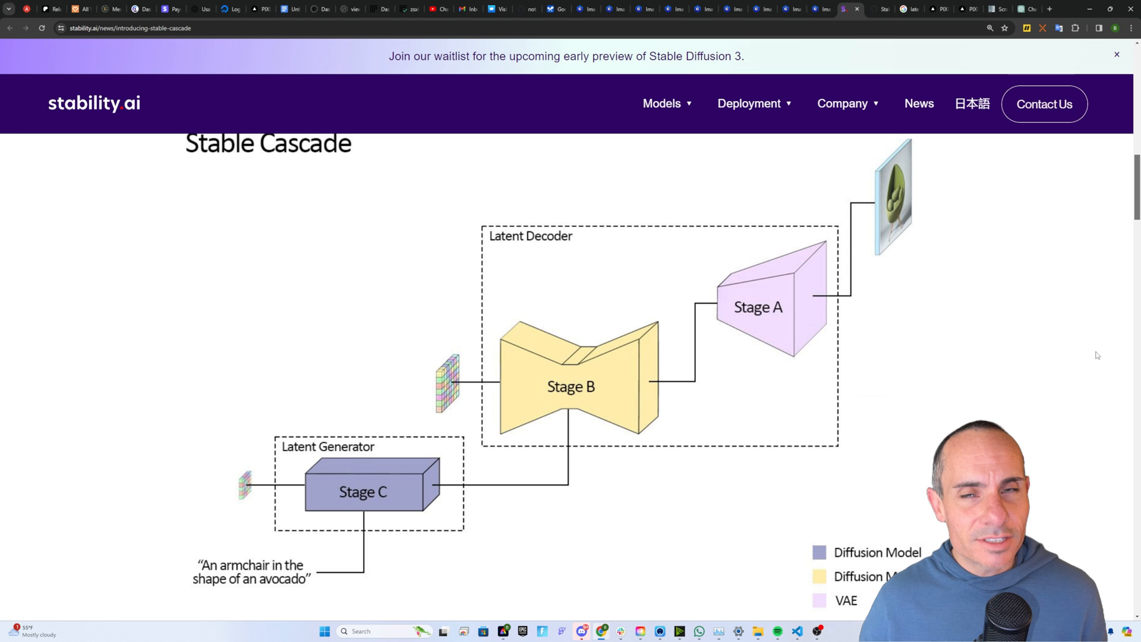
mouse_move(664, 471)
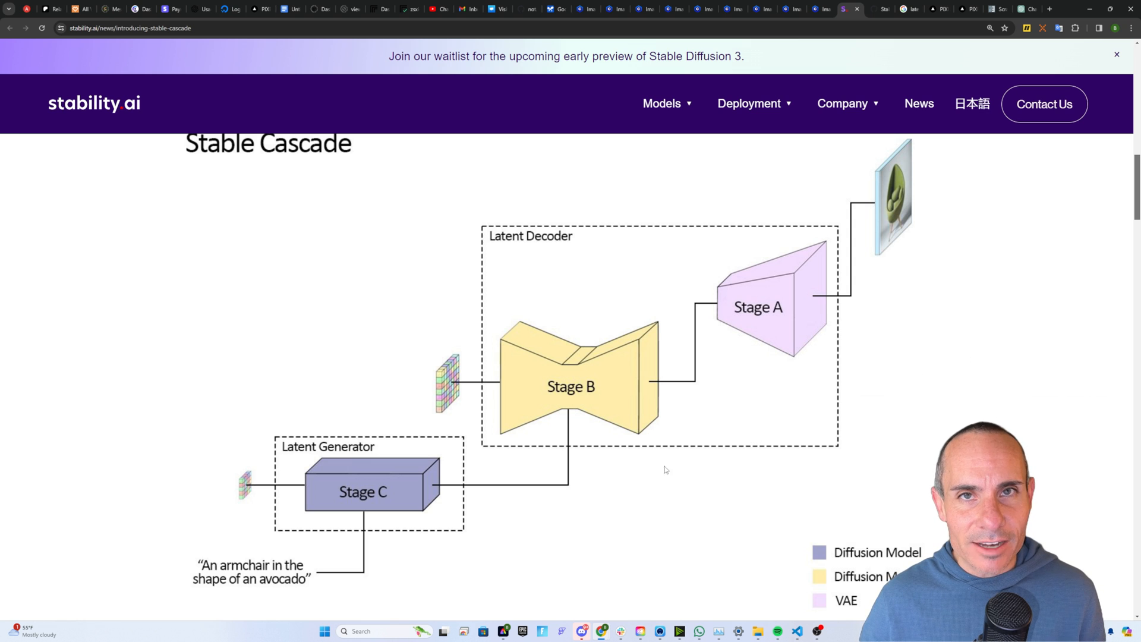
mouse_move(391, 506)
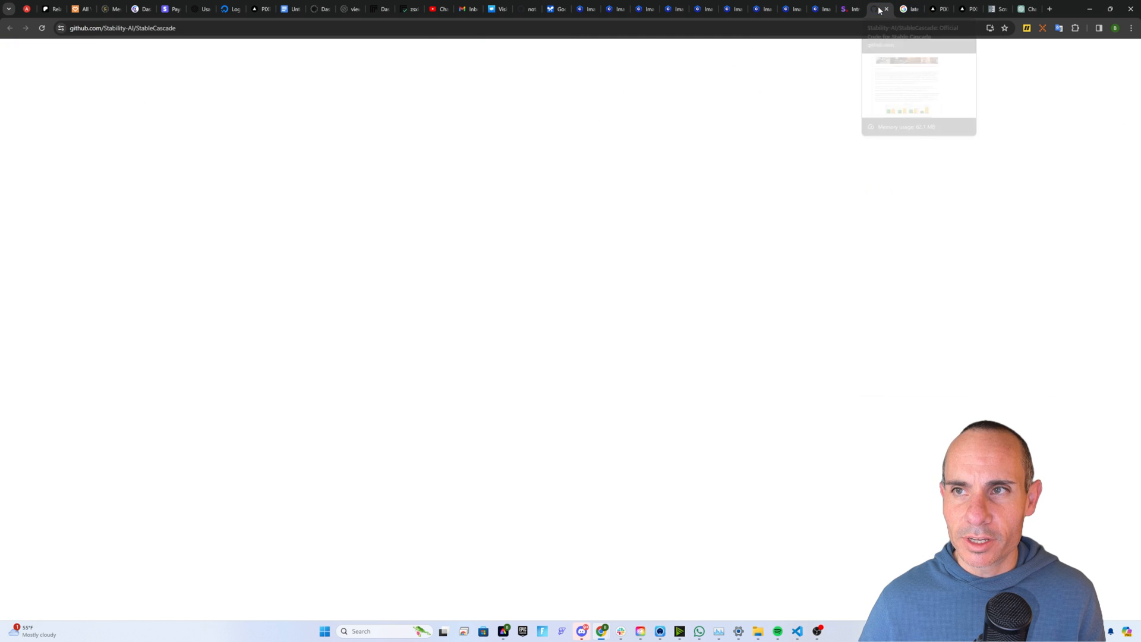
Step: Highlight the README phrases 'built upon the Würstchen' and 'at a much smaller latent space'
drag(202, 151, 366, 151)
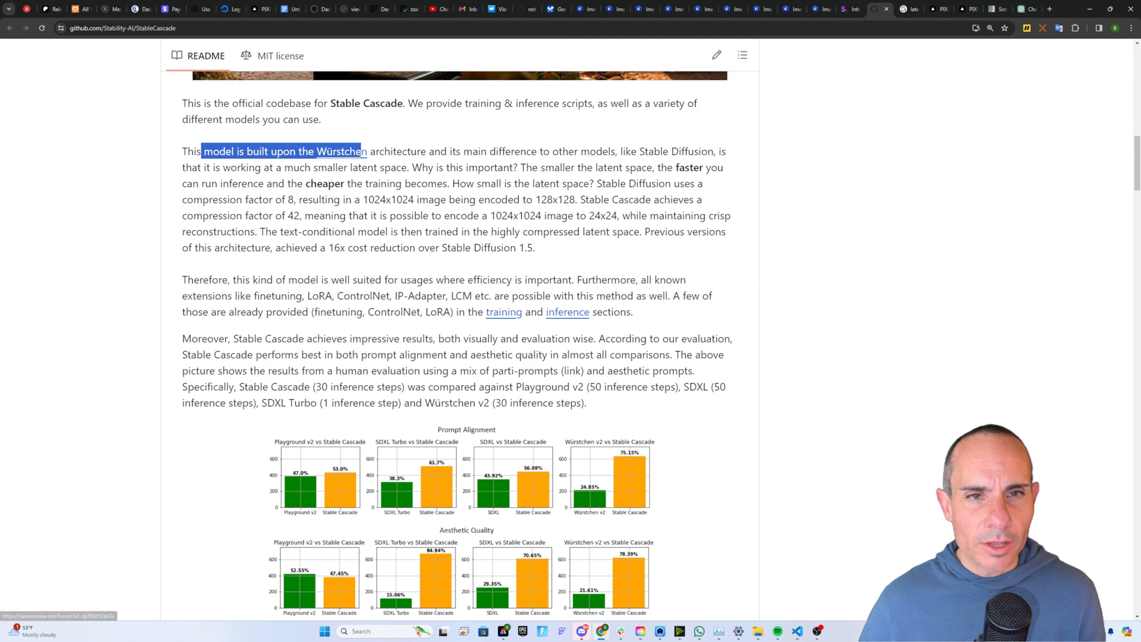
drag(356, 151, 497, 151)
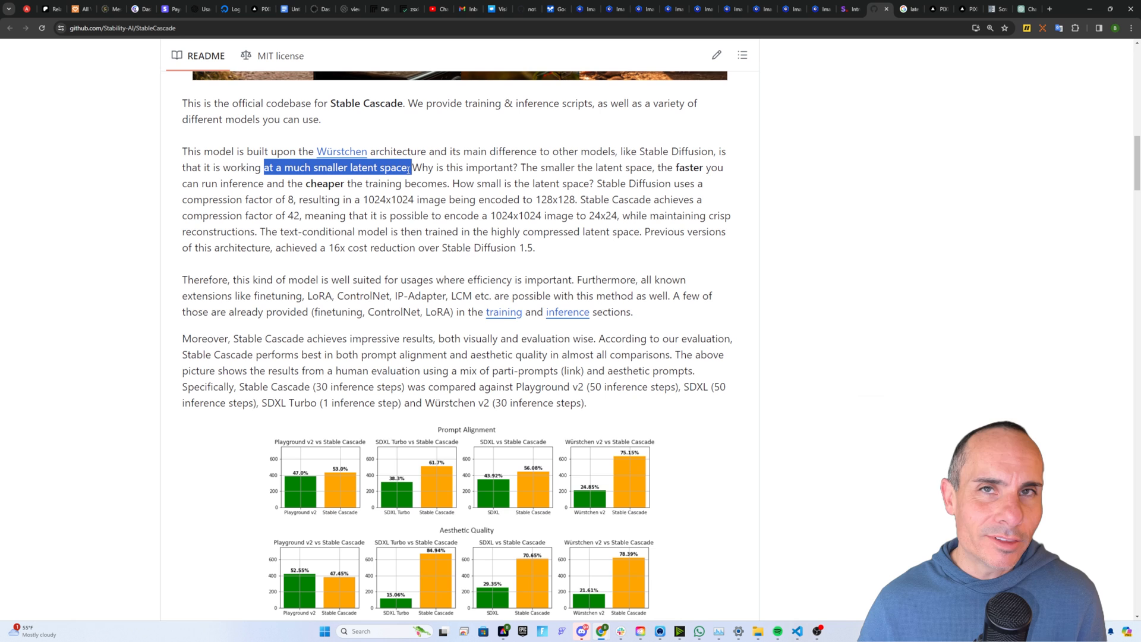
Step: Switch to the Google tab with the 'latent space' search and its AI art explanation
click(884, 8)
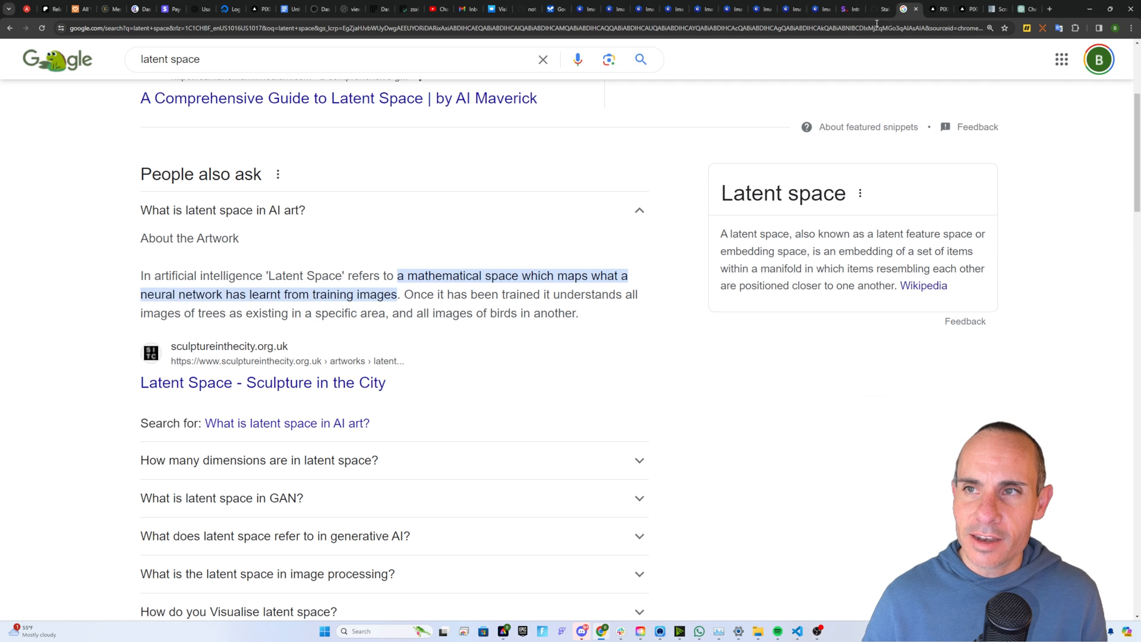
Step: Return to the StableCascade README and read through the compression factor of 42 sentence
click(912, 8)
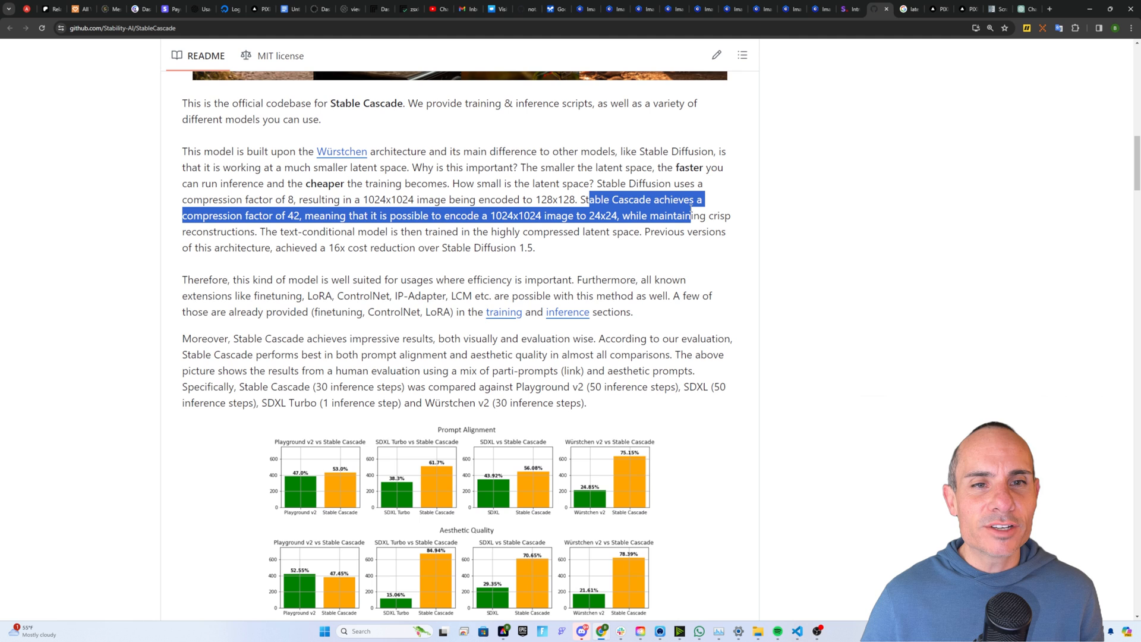
mouse_move(690, 211)
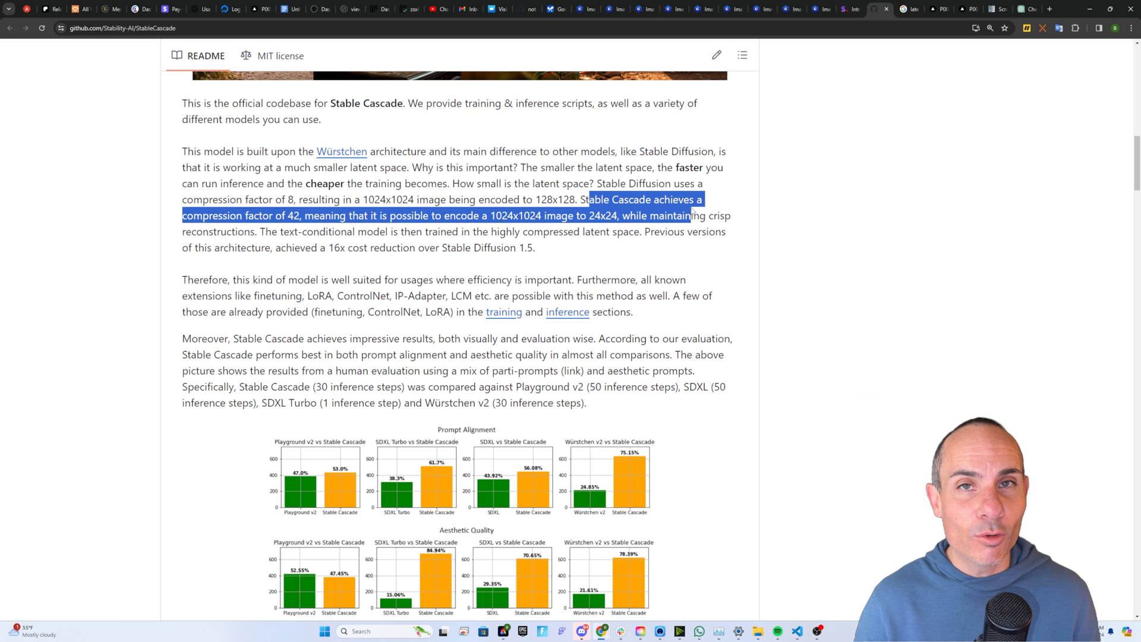
click(570, 251)
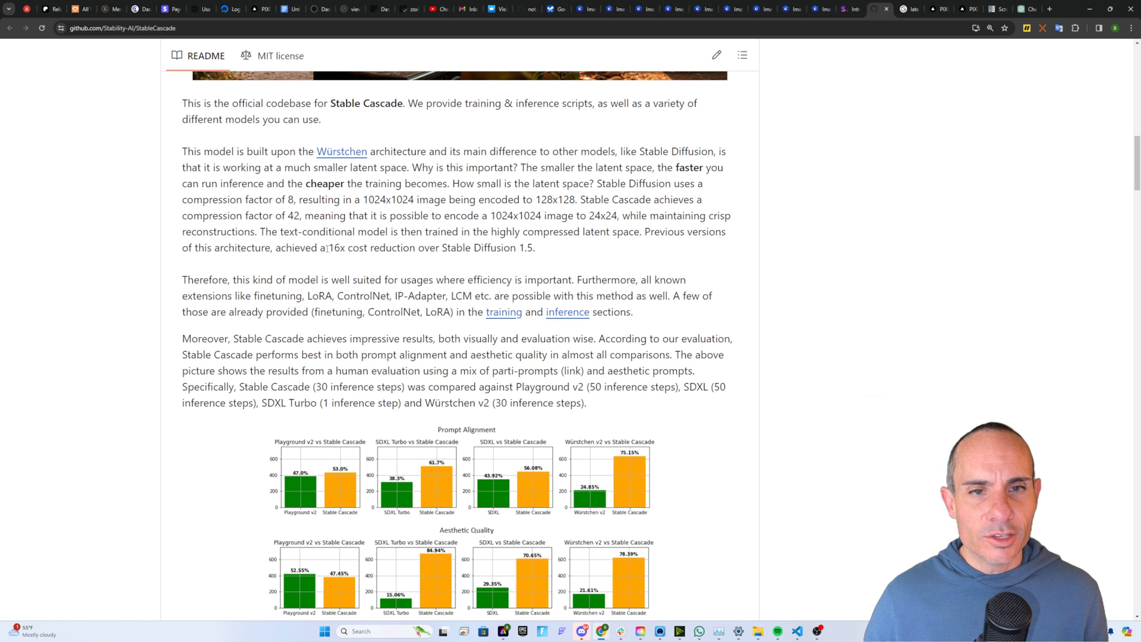
Step: Highlight then clear the 16x cost reduction claim and move down the README
drag(327, 247, 534, 247)
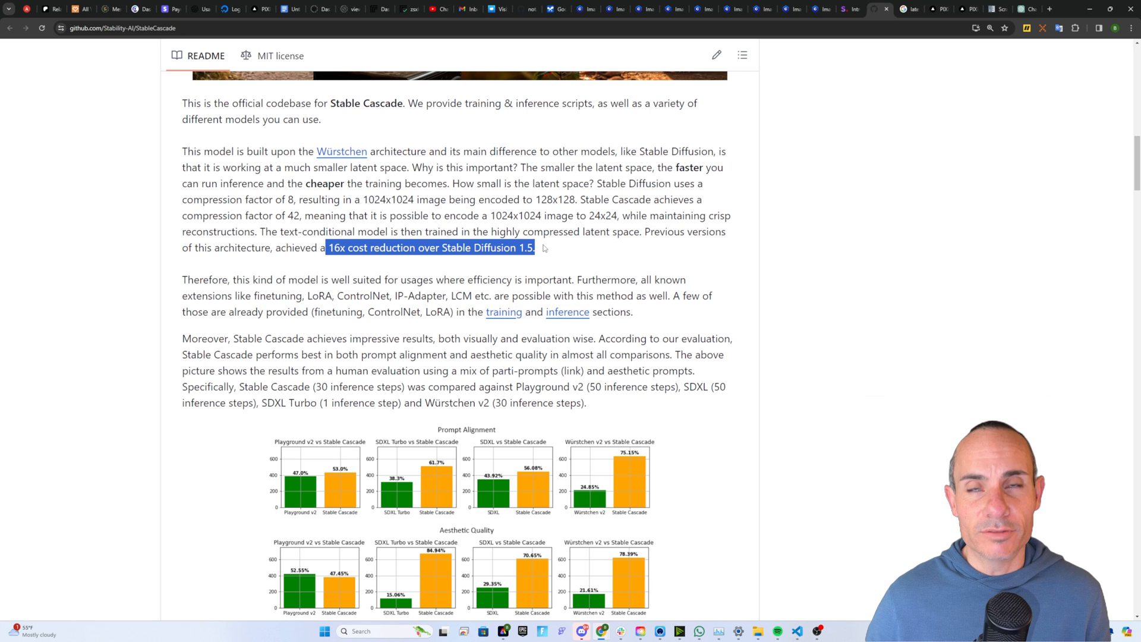
click(610, 284)
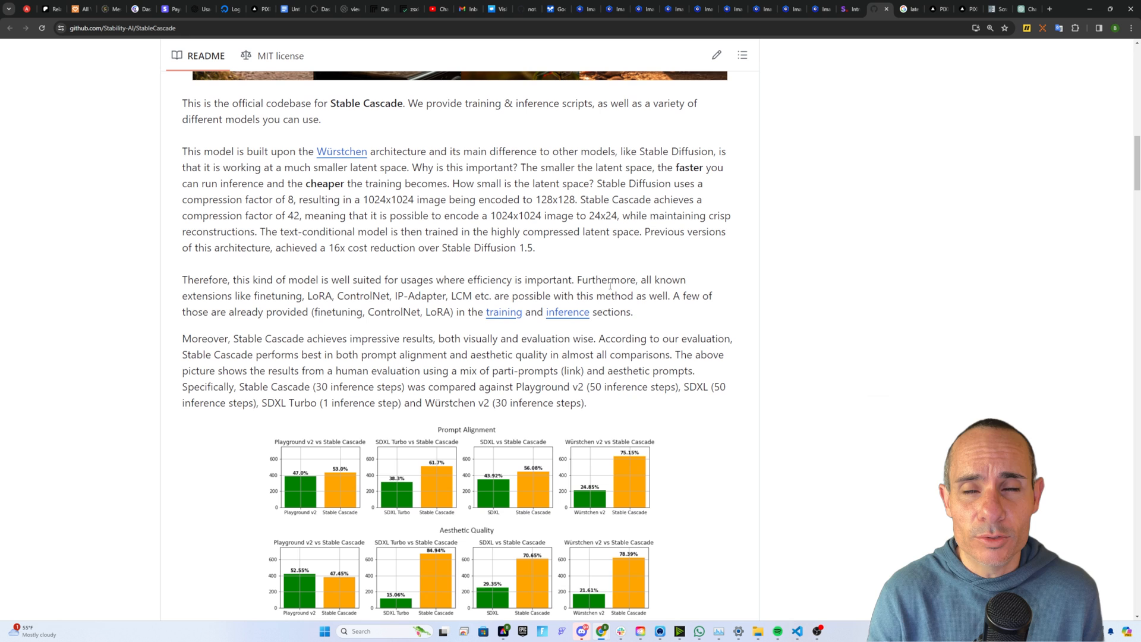
scroll(down, 3)
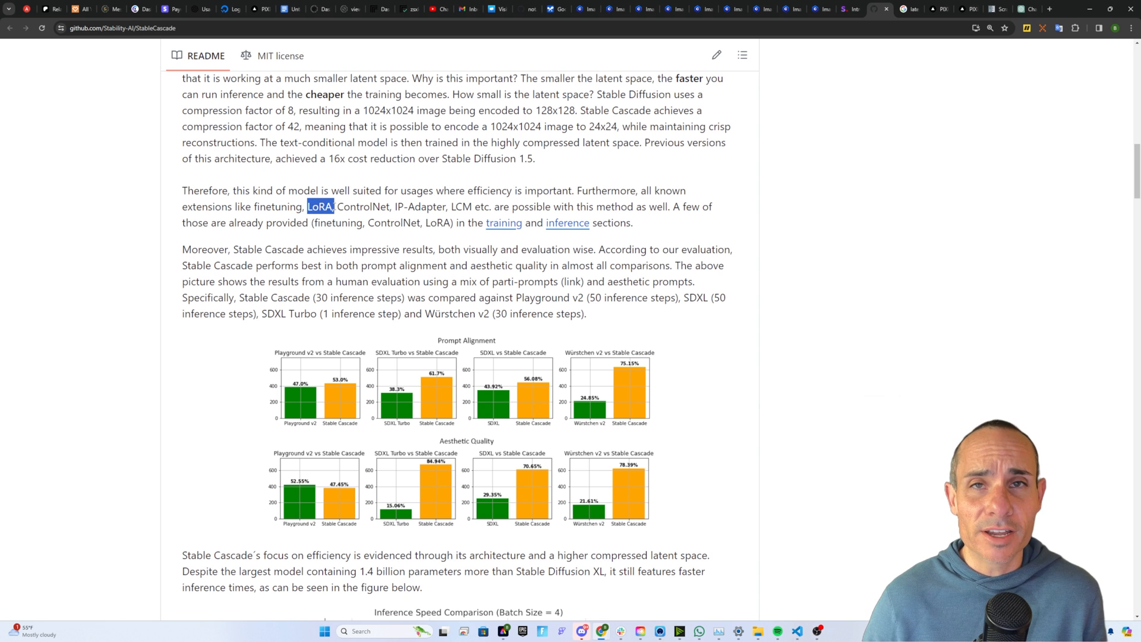
Step: Highlight the supported extensions 'LoRA, ControlNet, IP-Adapter, LCM'
drag(319, 206, 336, 223)
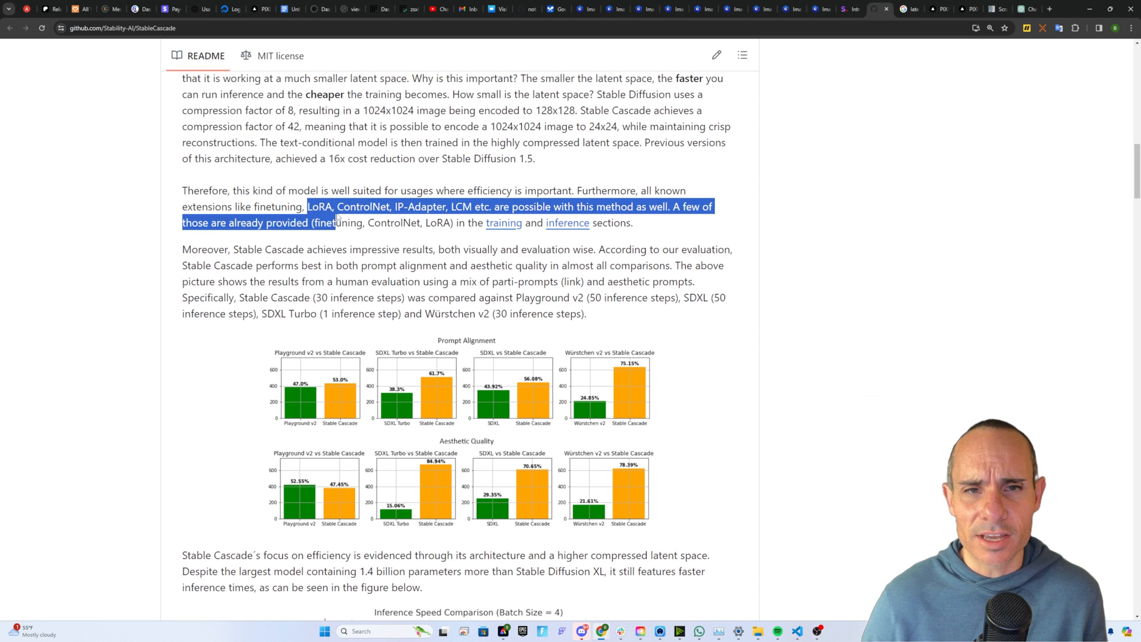
drag(336, 223, 456, 207)
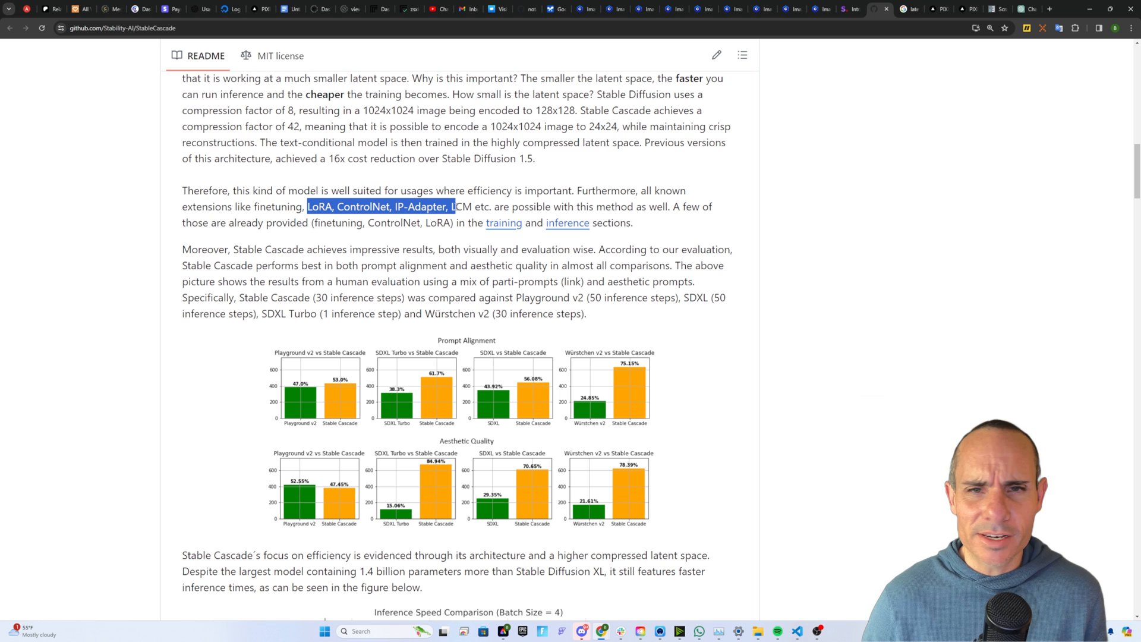
drag(455, 207, 472, 207)
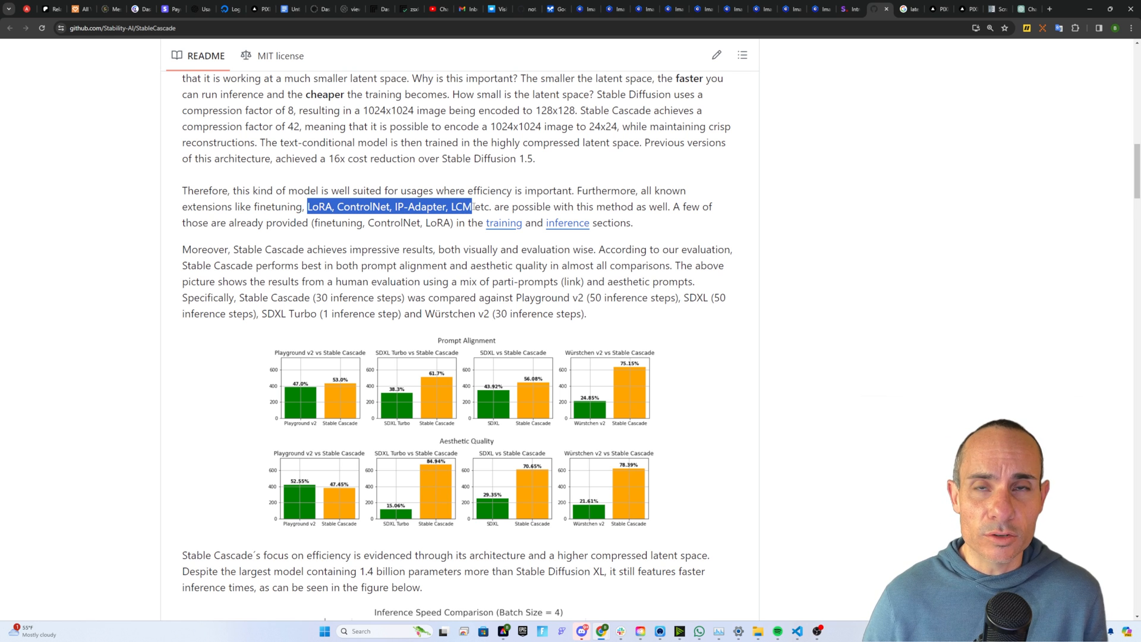
Step: Scroll past the evaluation charts to the checkpoints paragraph and Getting Started heading
scroll(down, 3)
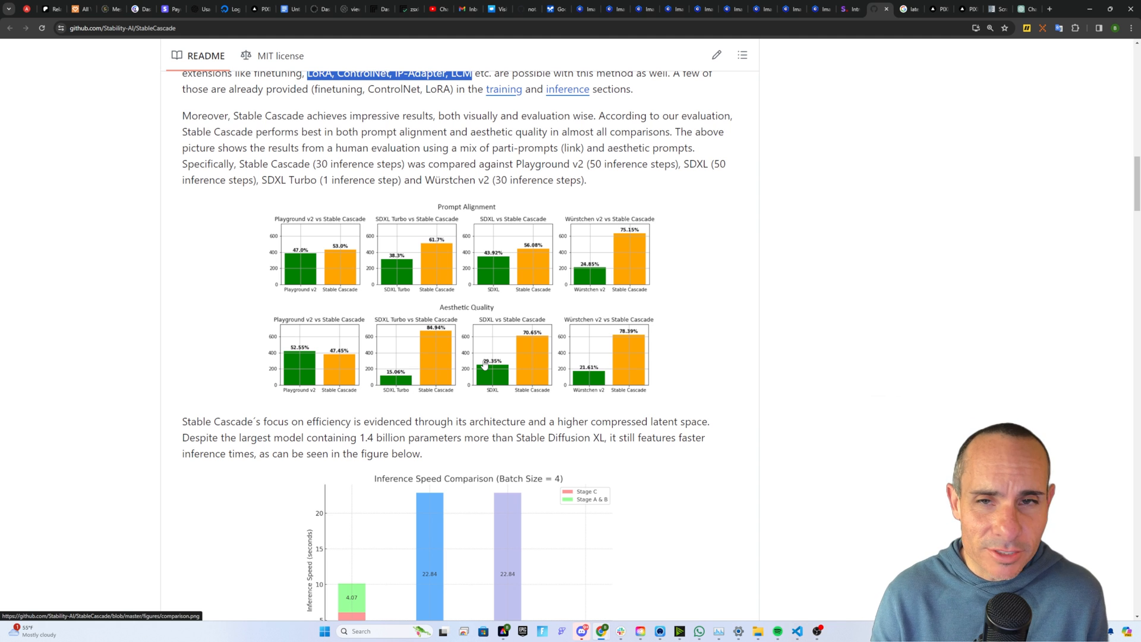
mouse_move(510, 222)
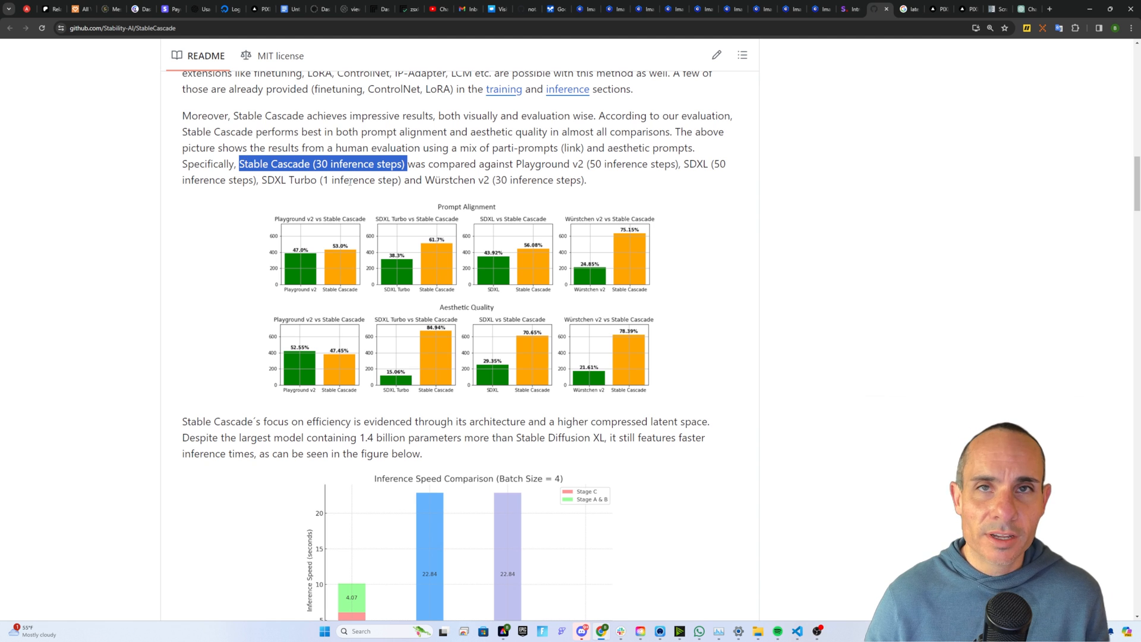
scroll(down, 3)
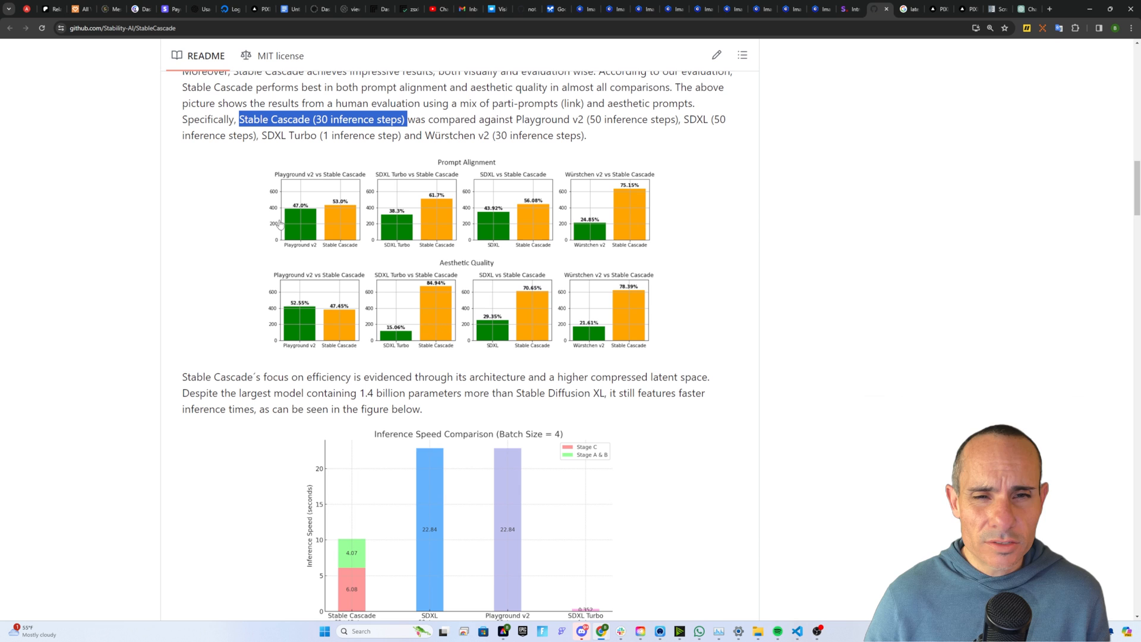
mouse_move(528, 188)
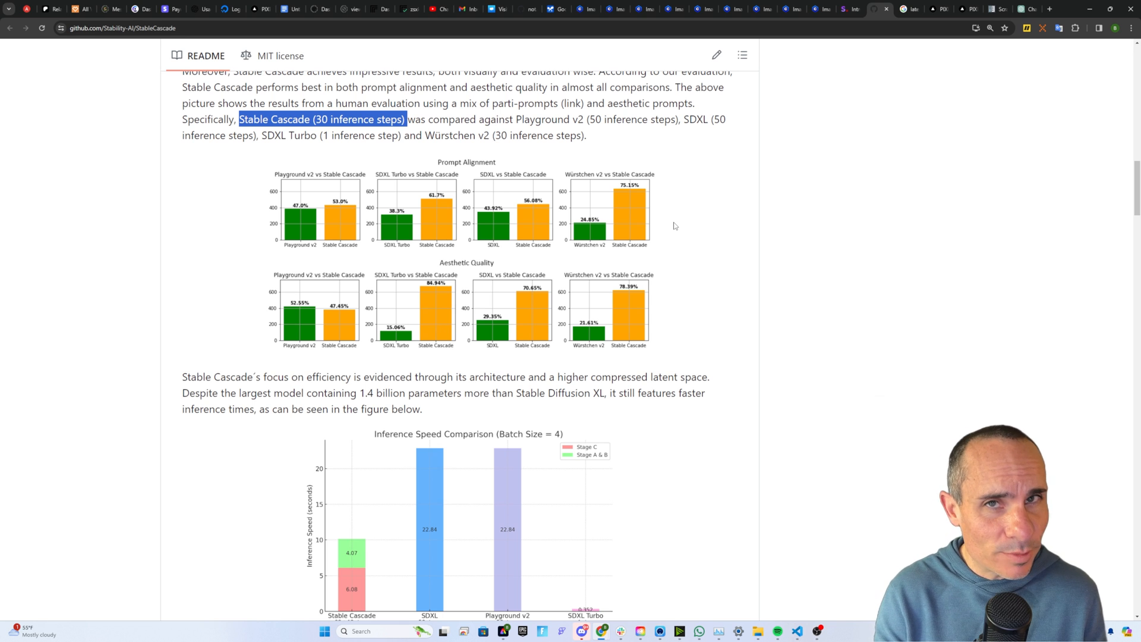
mouse_move(555, 292)
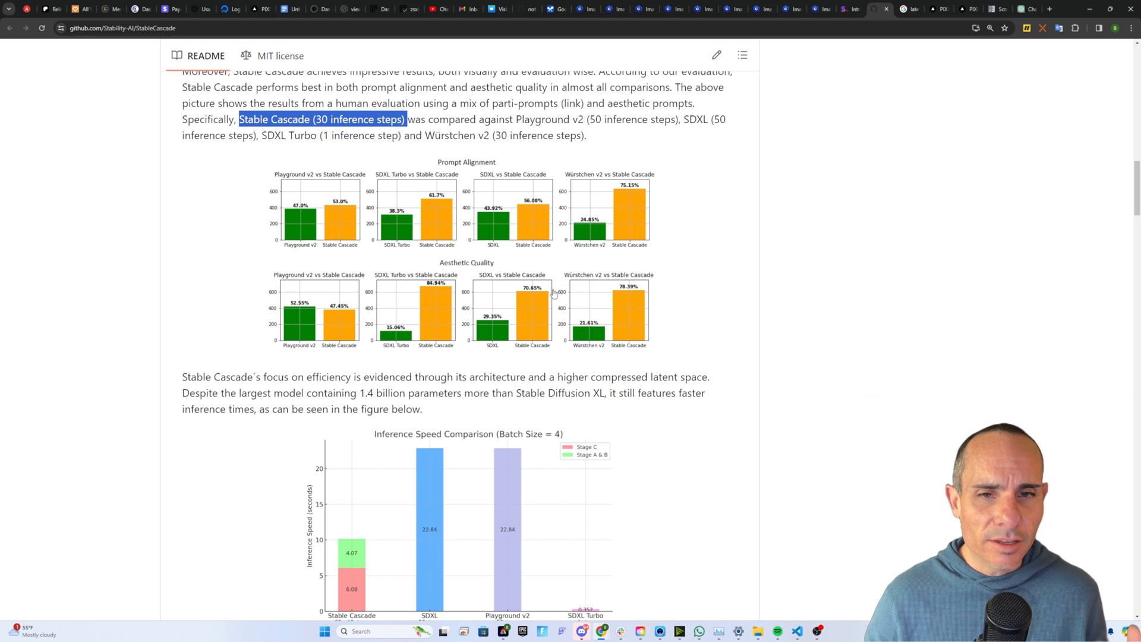
mouse_move(661, 306)
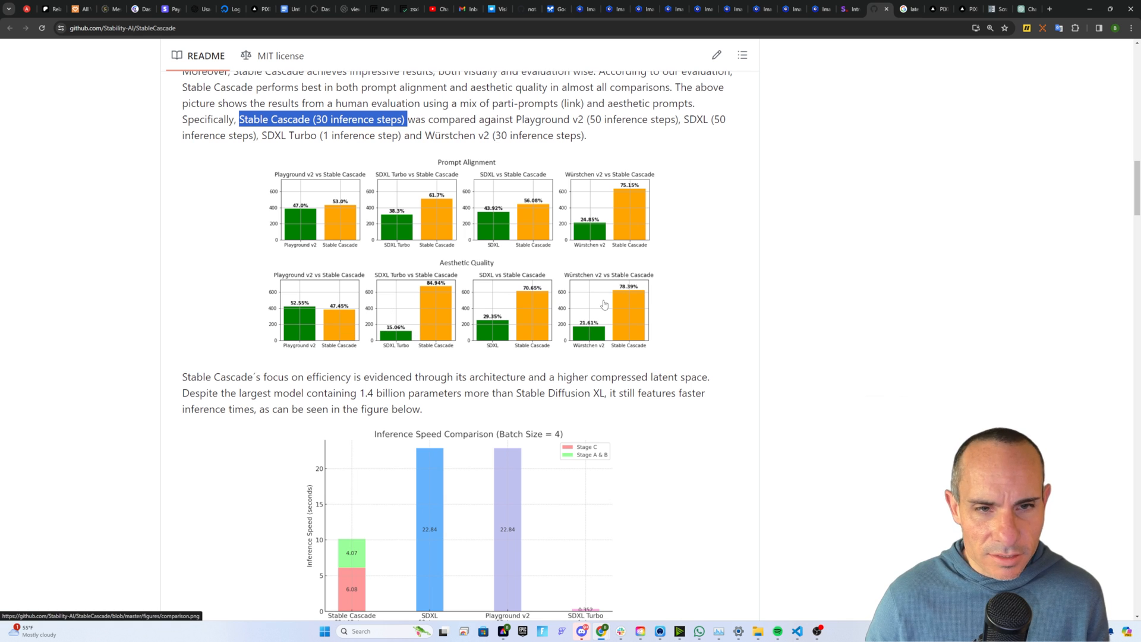
mouse_move(321, 322)
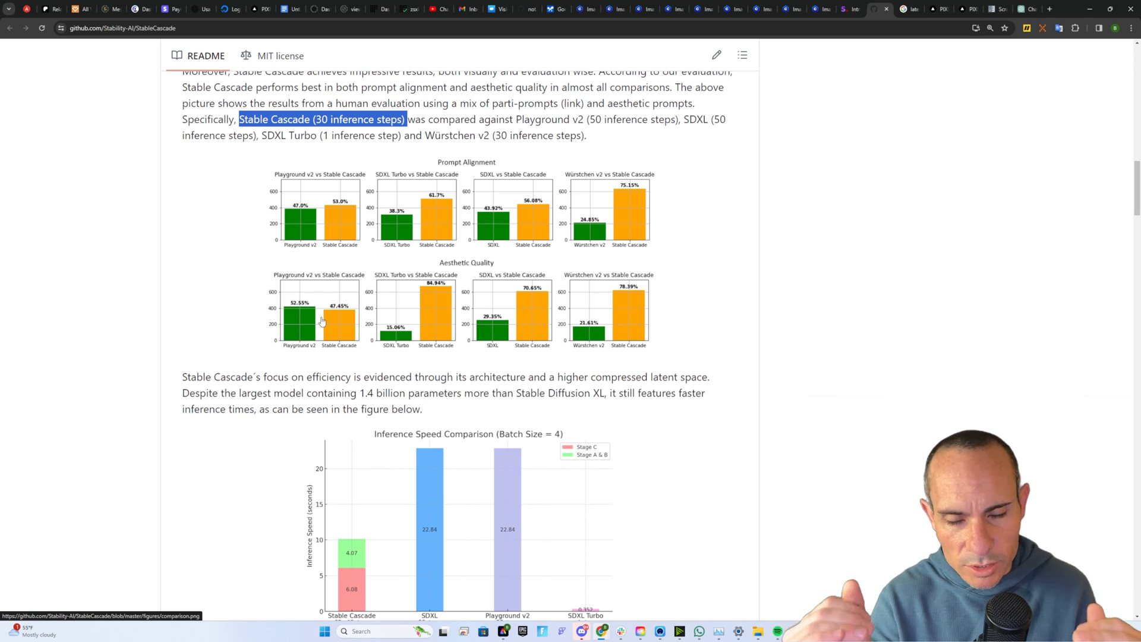
scroll(down, 3)
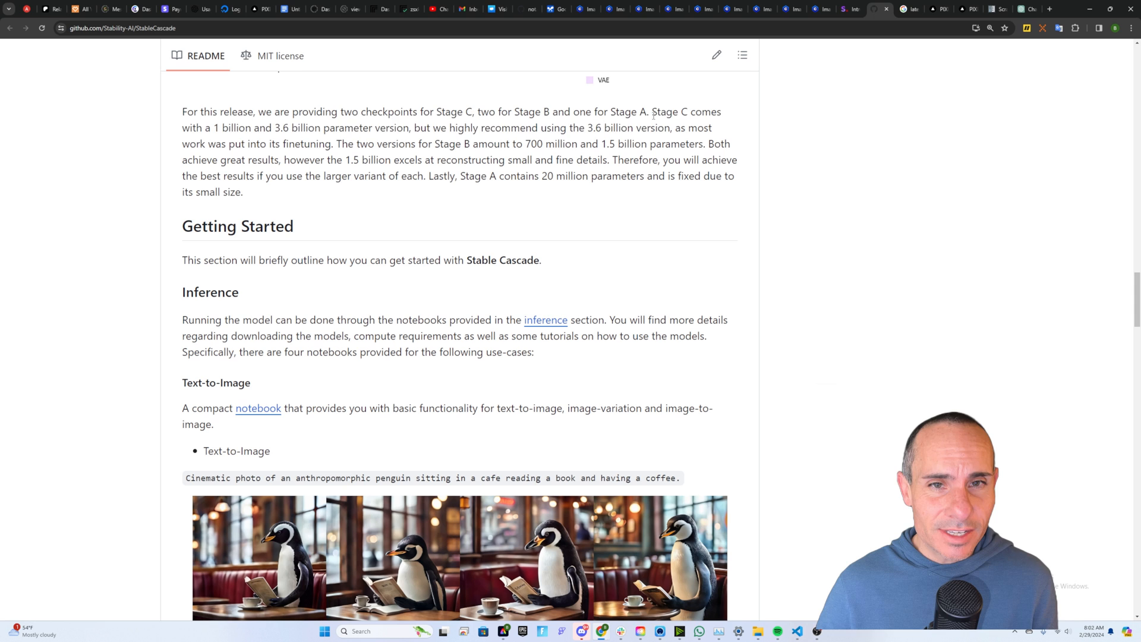
drag(653, 112, 268, 128)
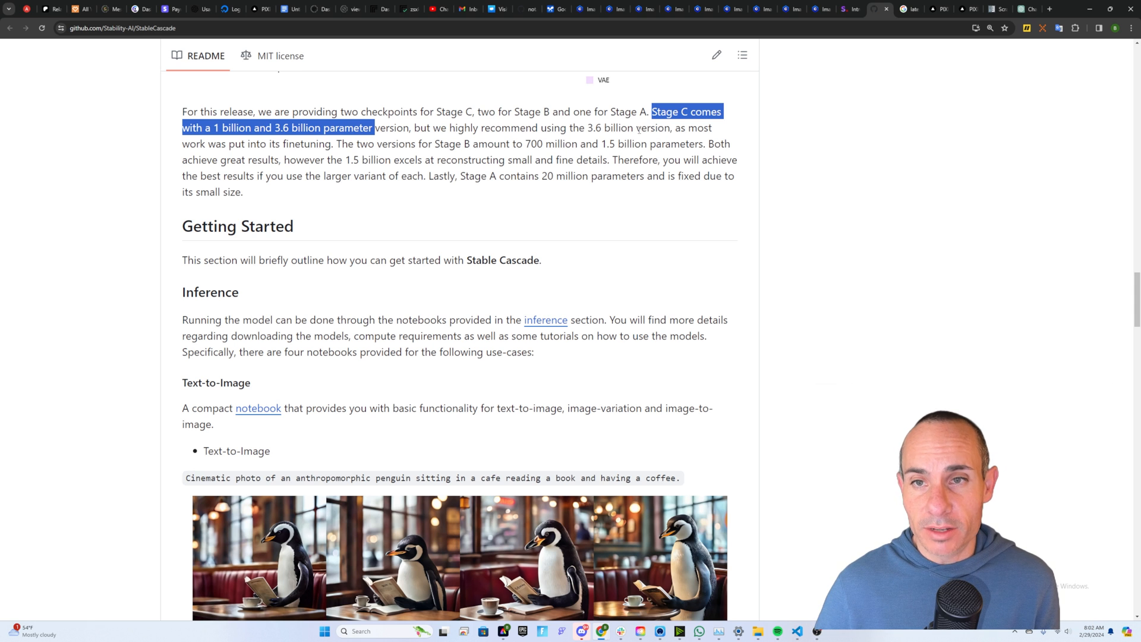
mouse_move(443, 154)
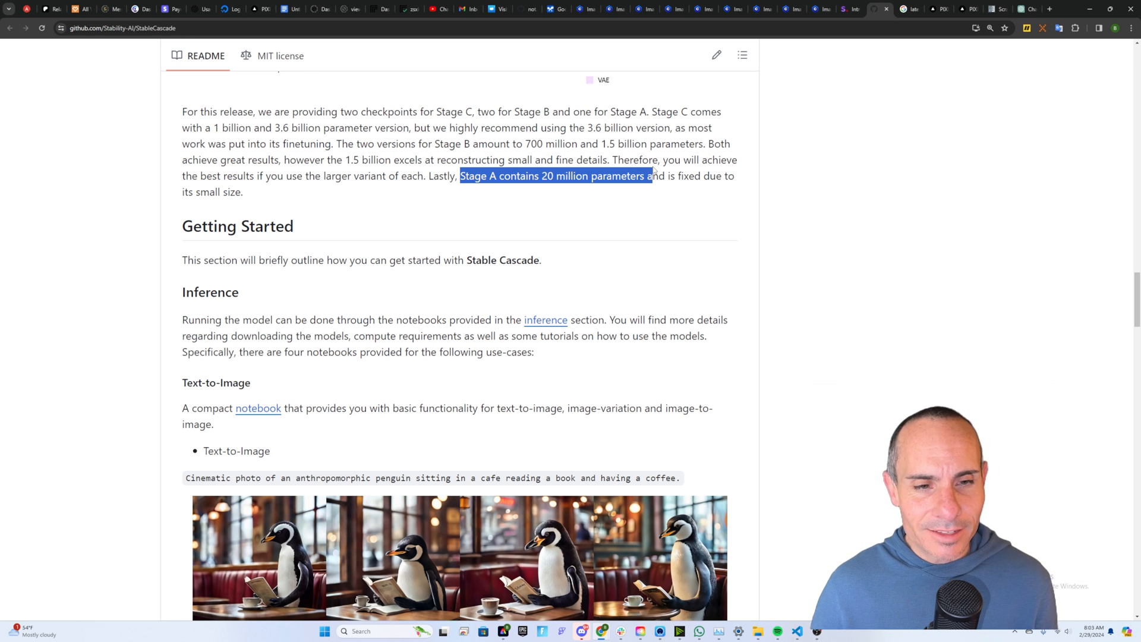
scroll(down, 3)
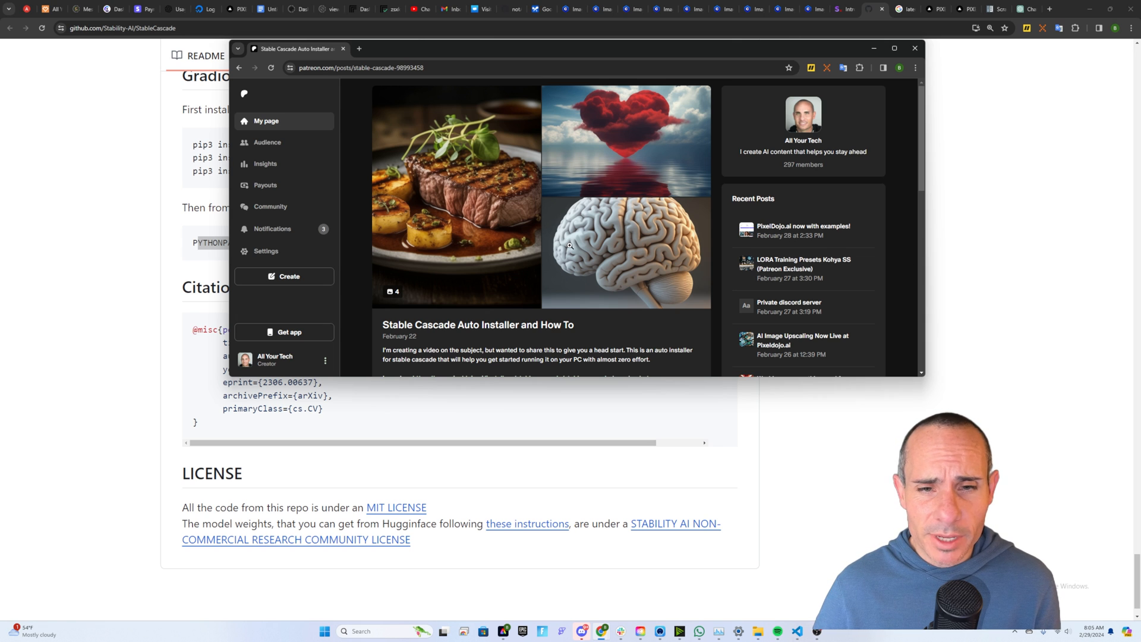
mouse_move(604, 238)
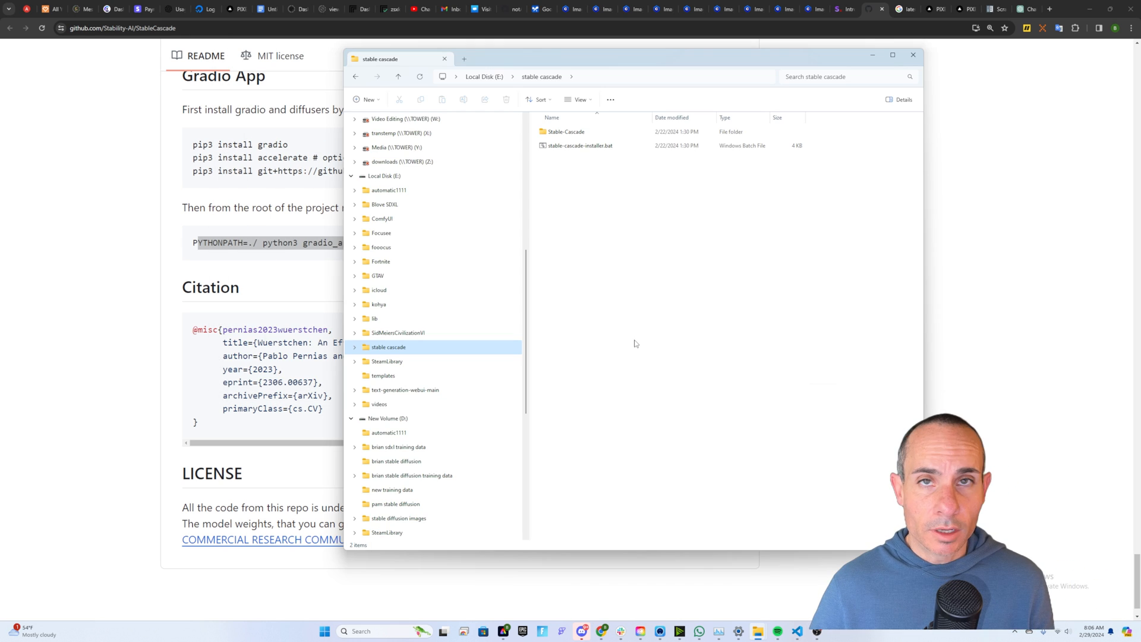
Step: Enter the Stable-Cascade folder and run stable-cascade-launcher.bat to start the Gradio app
click(579, 145)
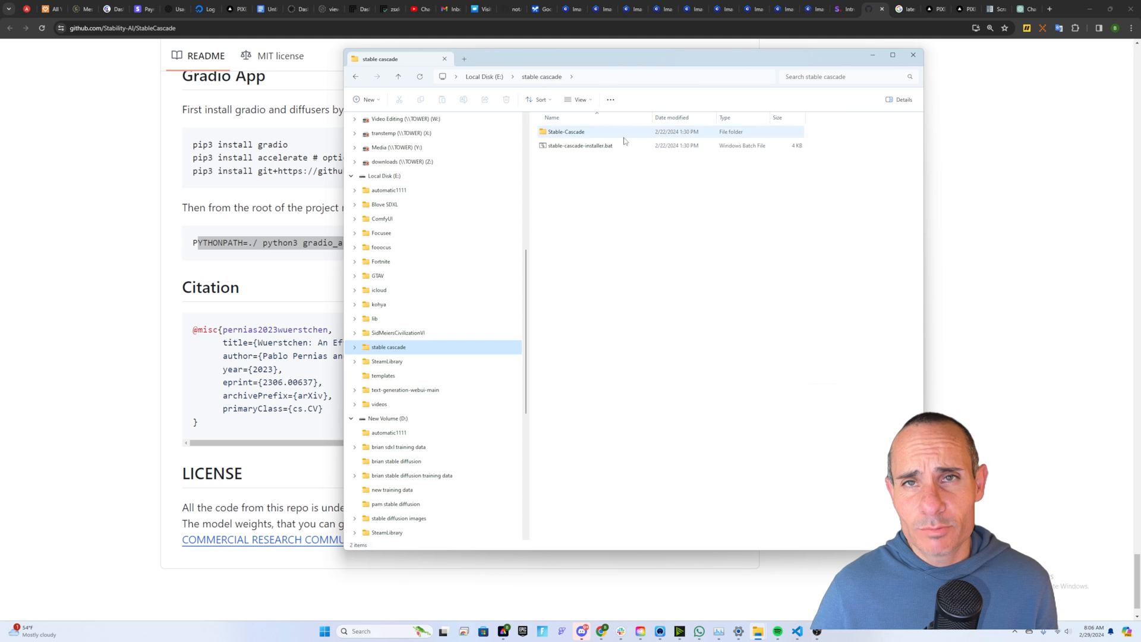
double_click(579, 146)
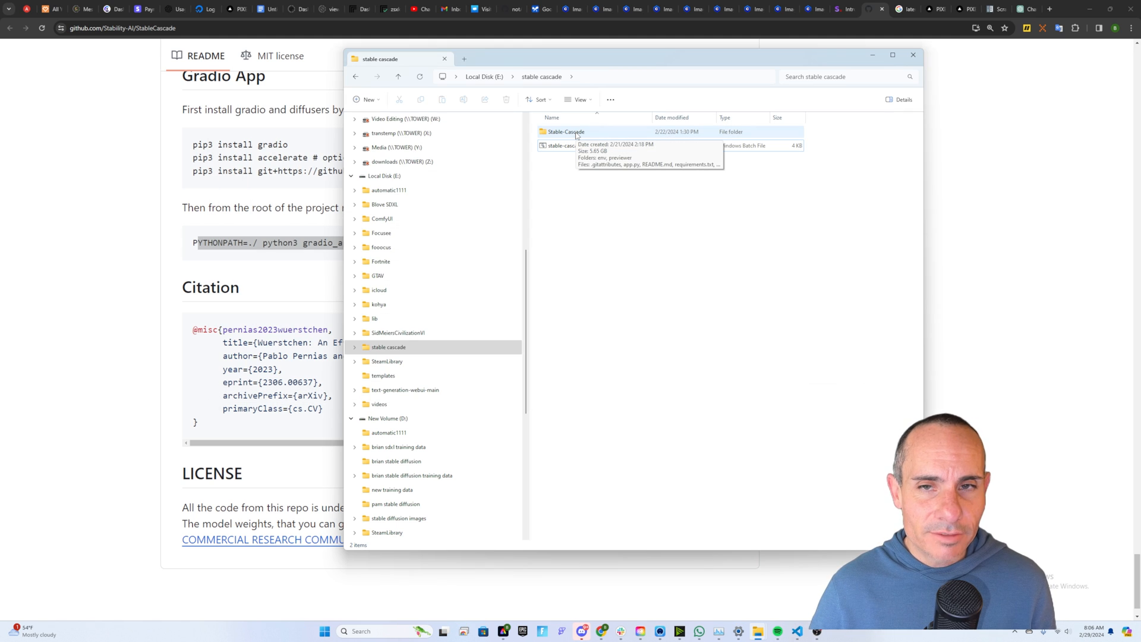
double_click(566, 132)
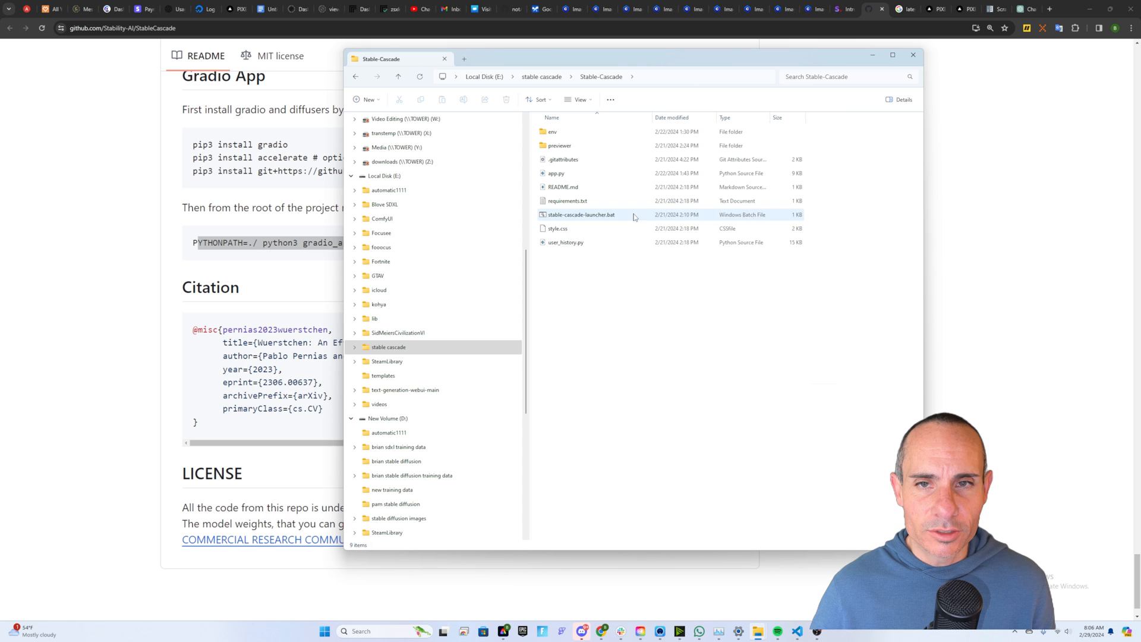
click(567, 199)
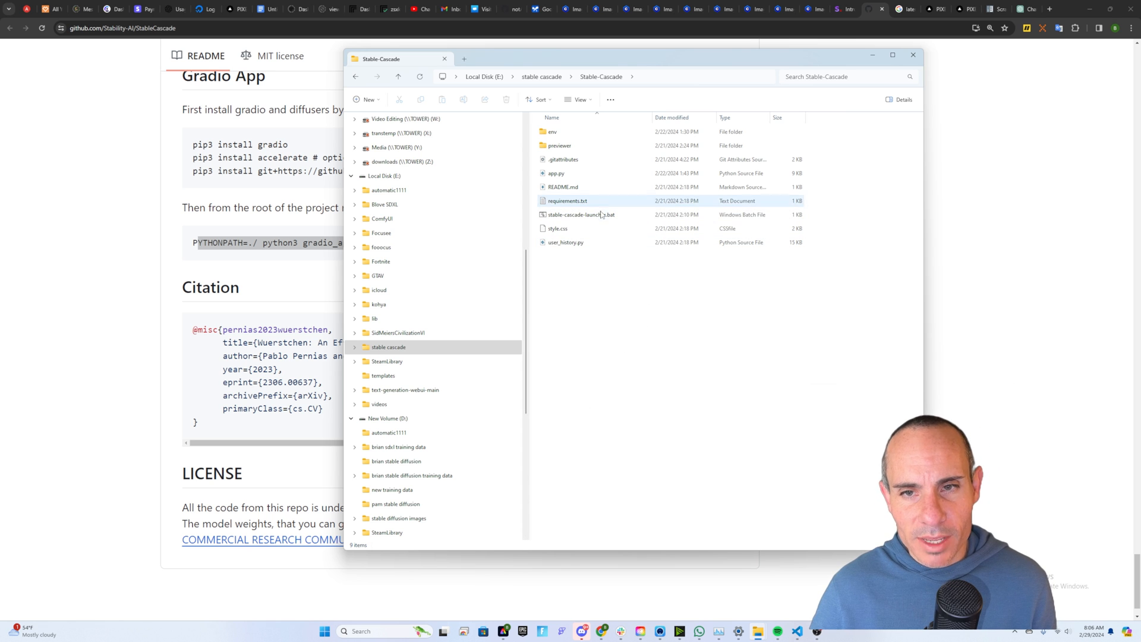
mouse_move(580, 215)
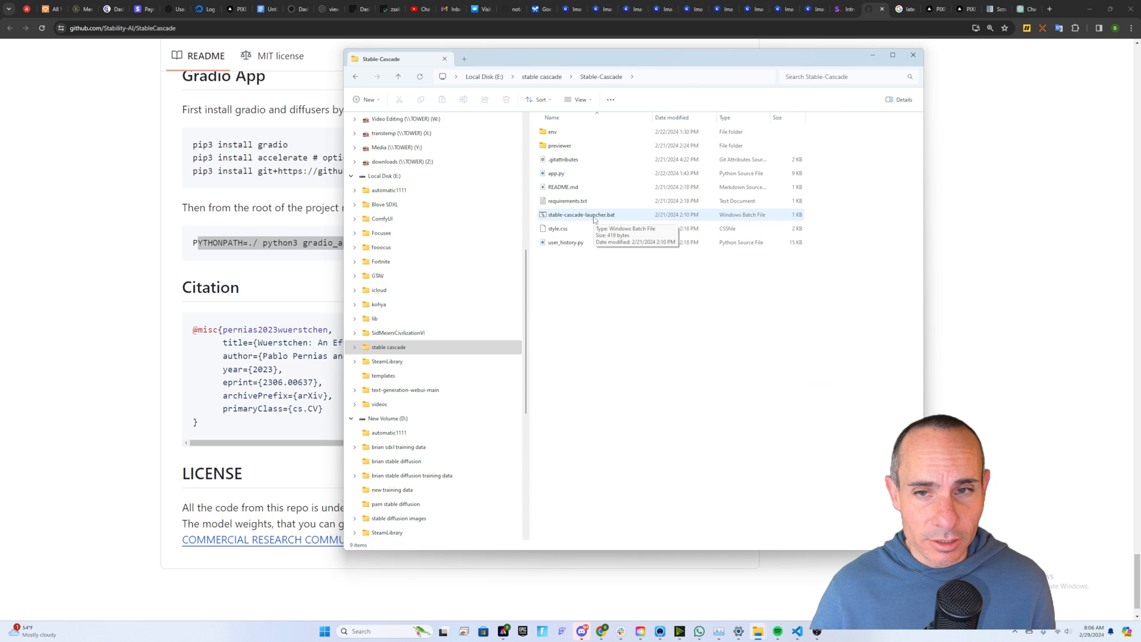
double_click(582, 214)
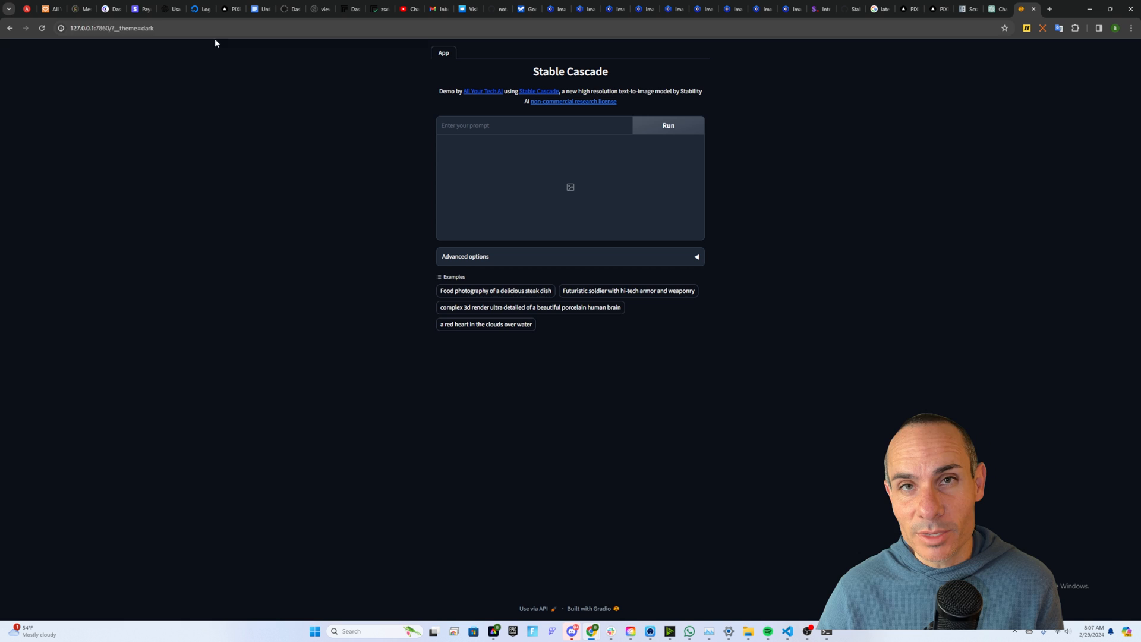
mouse_move(399, 197)
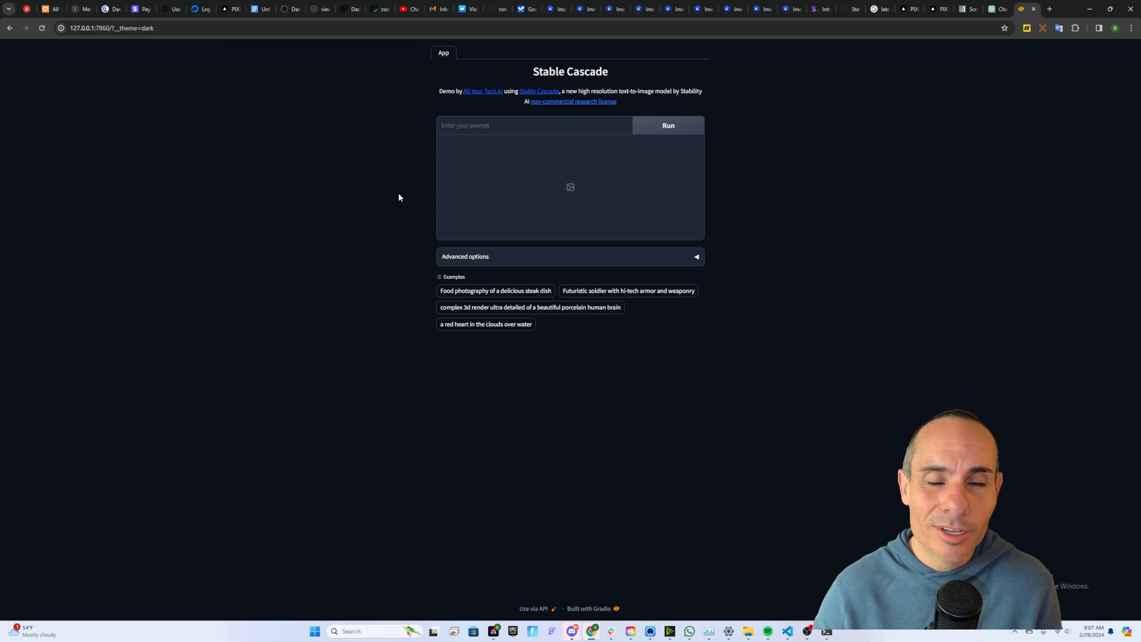
mouse_move(500, 338)
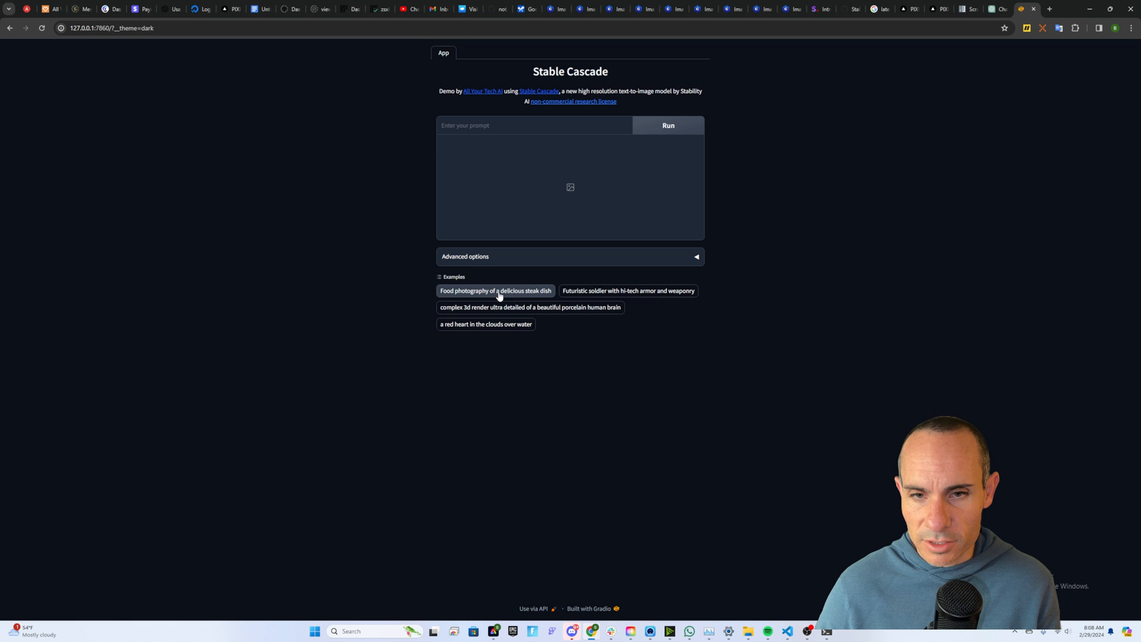
mouse_move(545, 294)
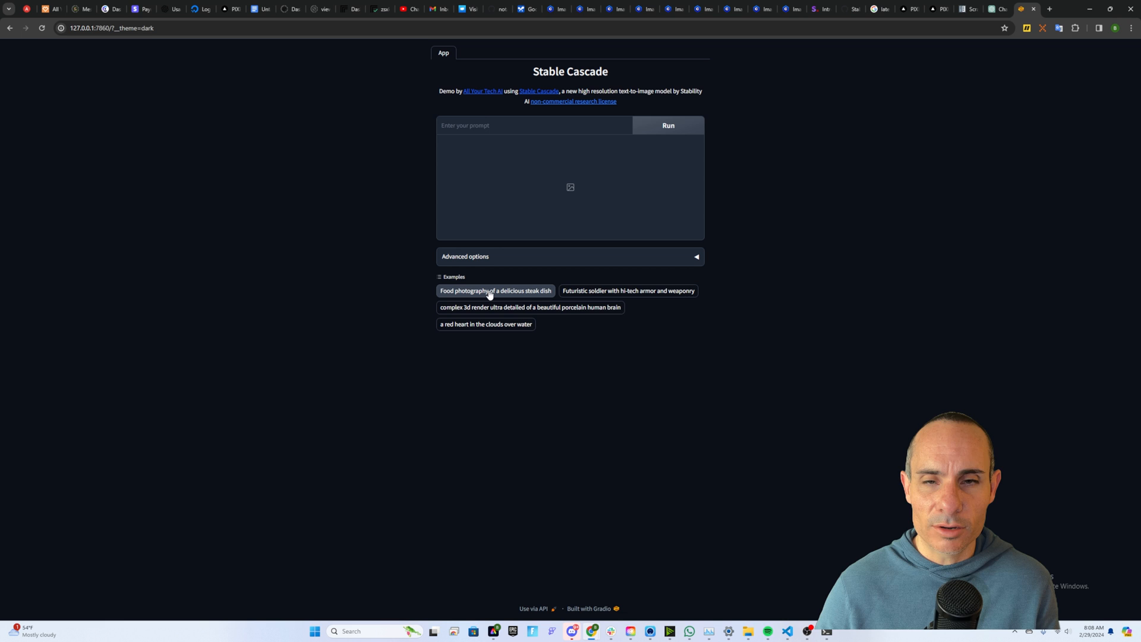
Step: Run the 'Food photography of a delicious steak dish' example prompt in Stable Cascade
click(496, 290)
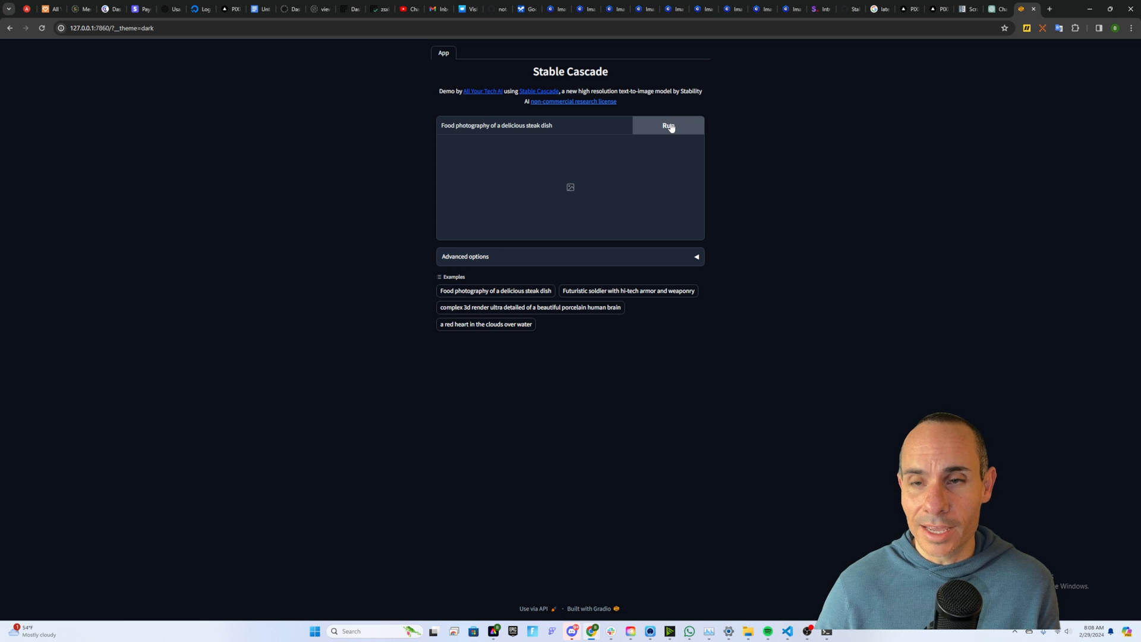
click(667, 125)
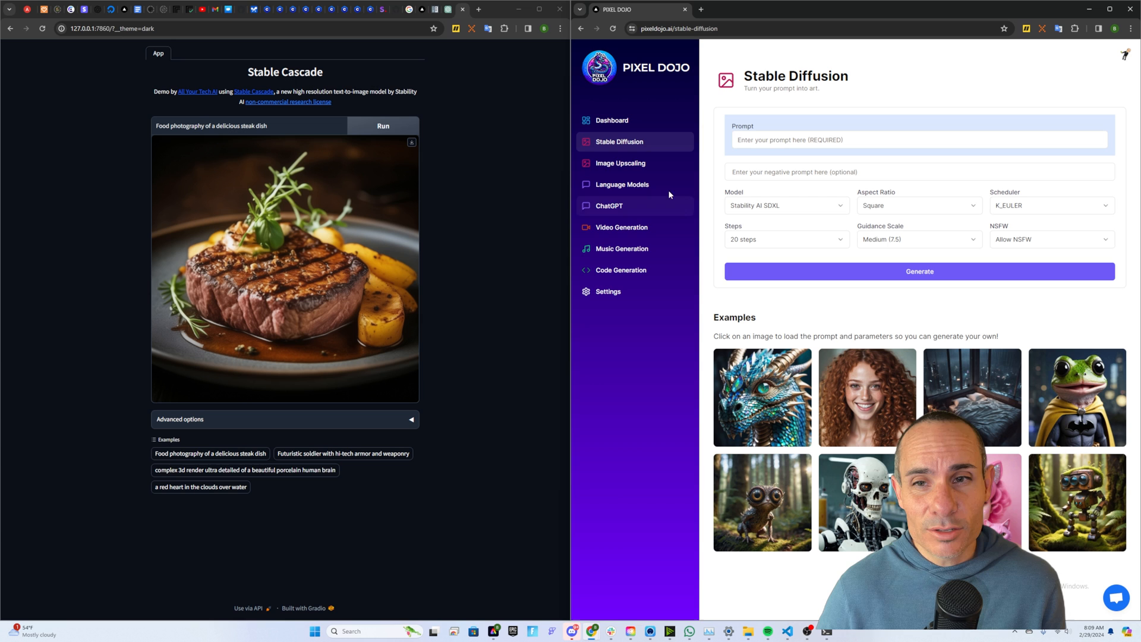
click(786, 206)
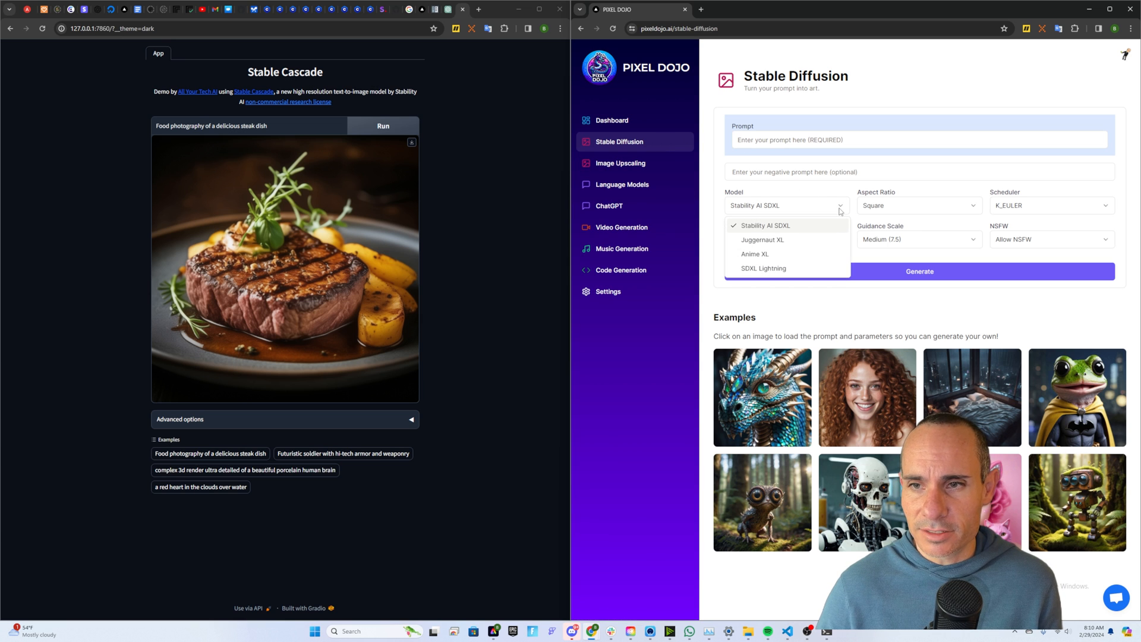
mouse_move(810, 261)
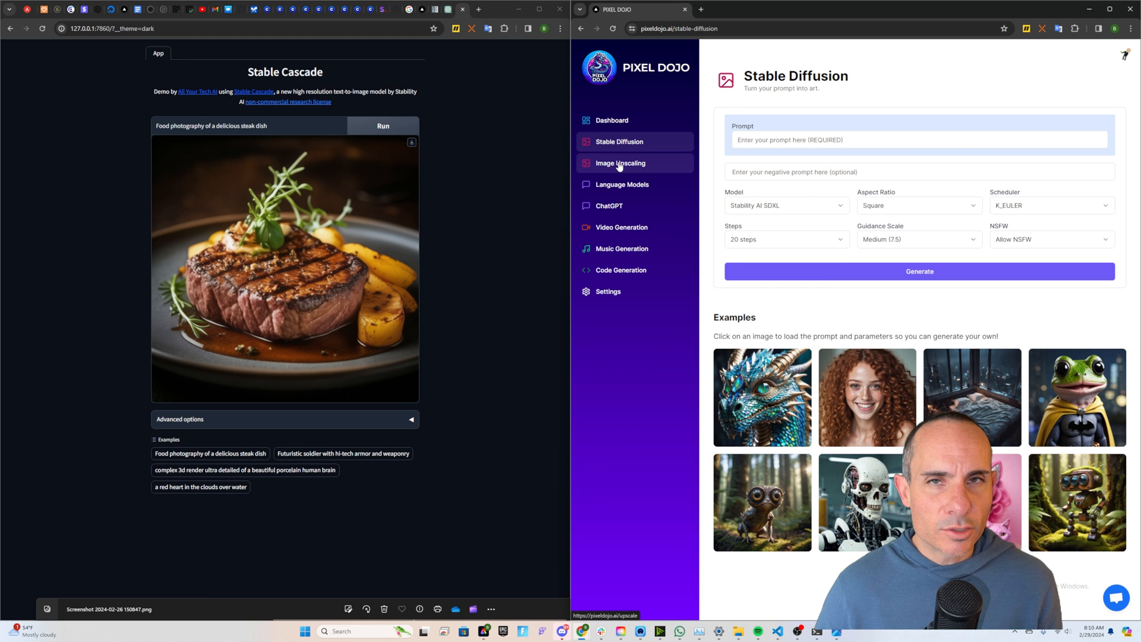
click(620, 163)
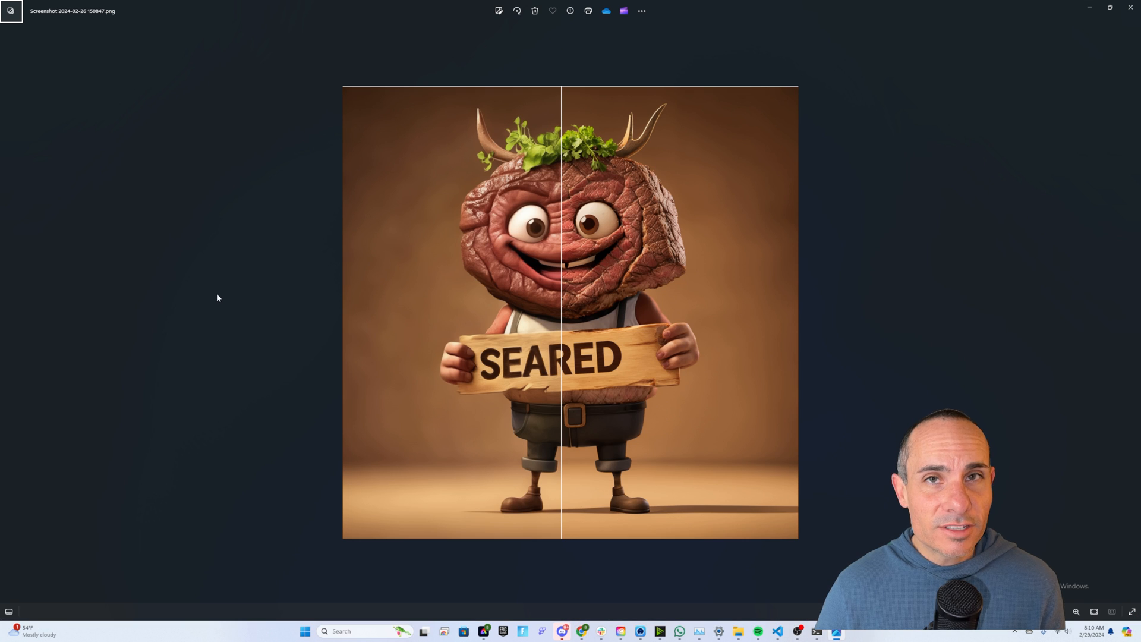
mouse_move(484, 193)
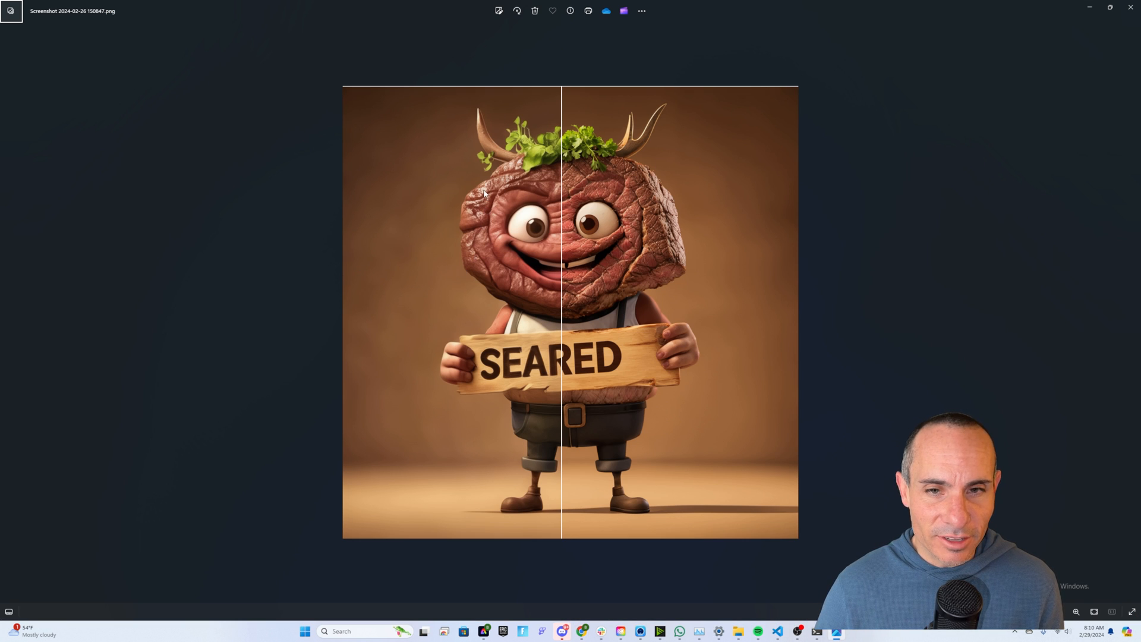
mouse_move(634, 264)
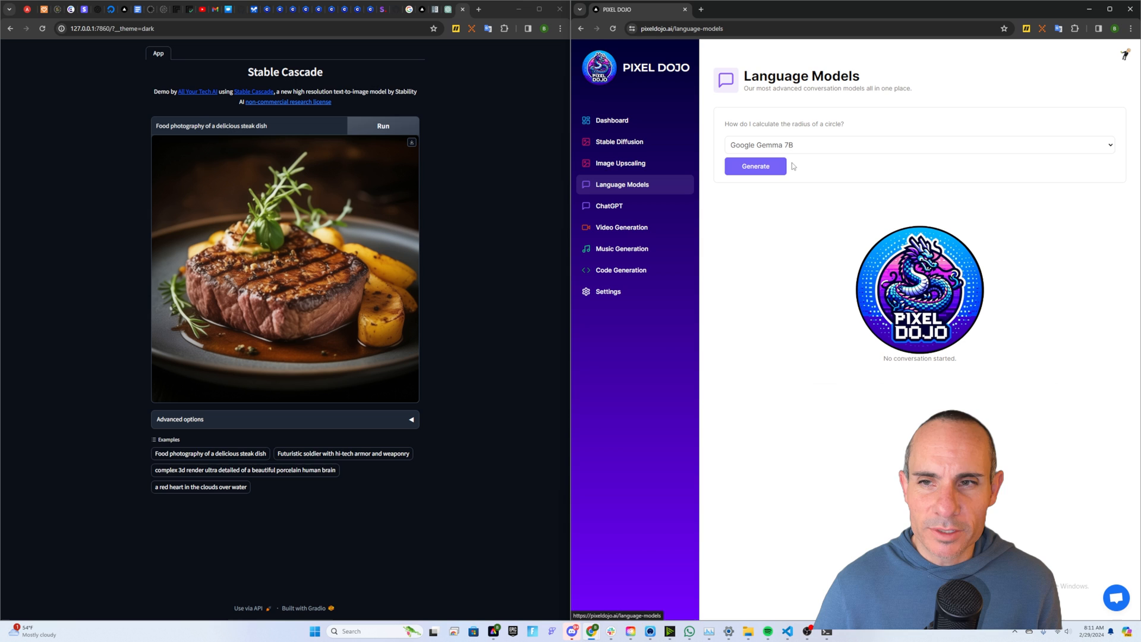
Step: Navigate Pixel Dojo's sidebar back to the Stable Diffusion image generator page
click(917, 145)
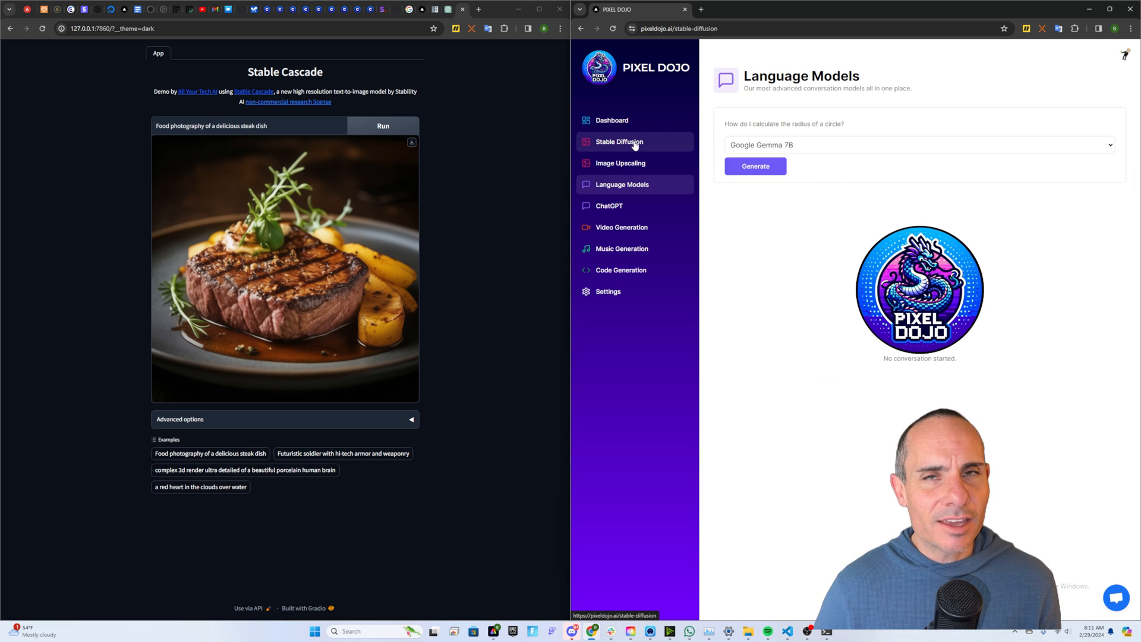
click(620, 141)
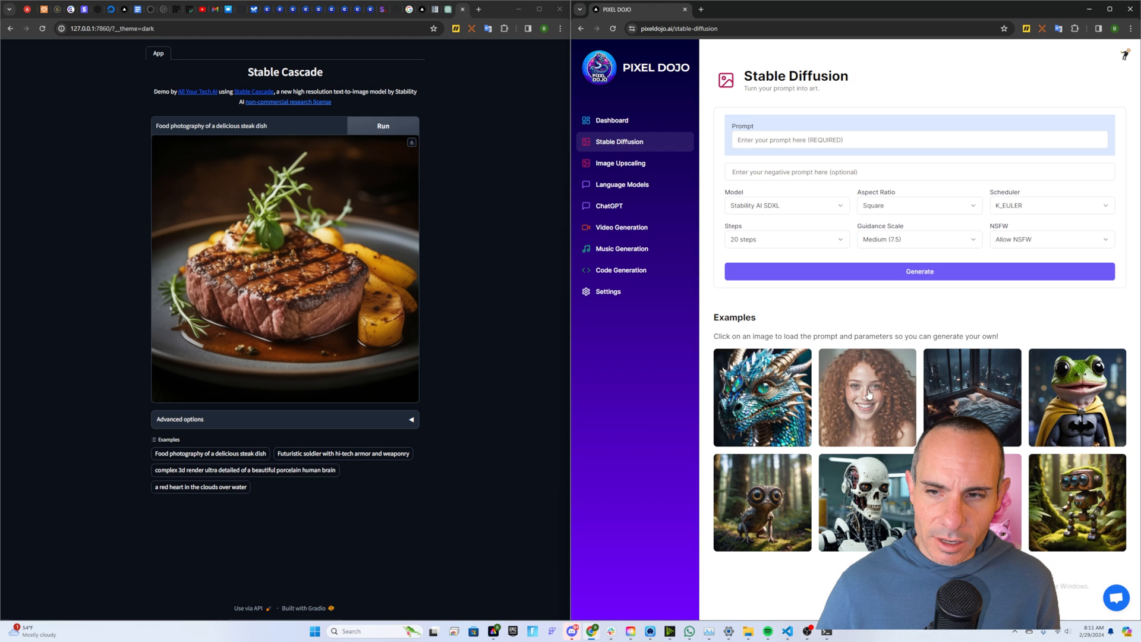
Step: Load the gemstone dragon example, copy its prompt for Stable Cascade, and reveal the downloaded dragon render
click(762, 397)
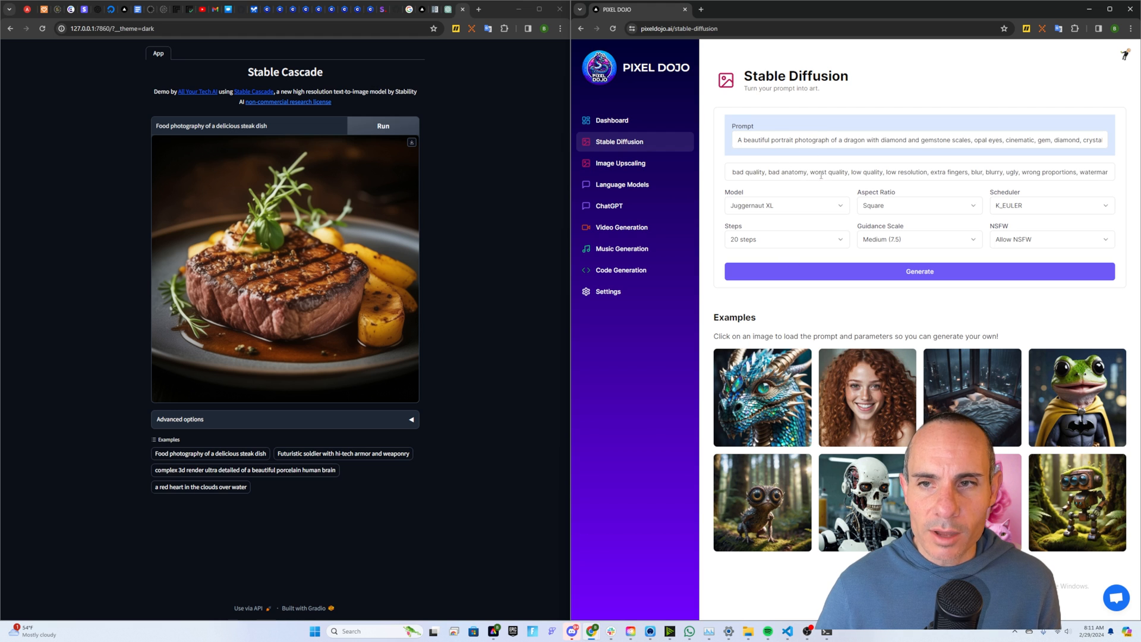
click(919, 139)
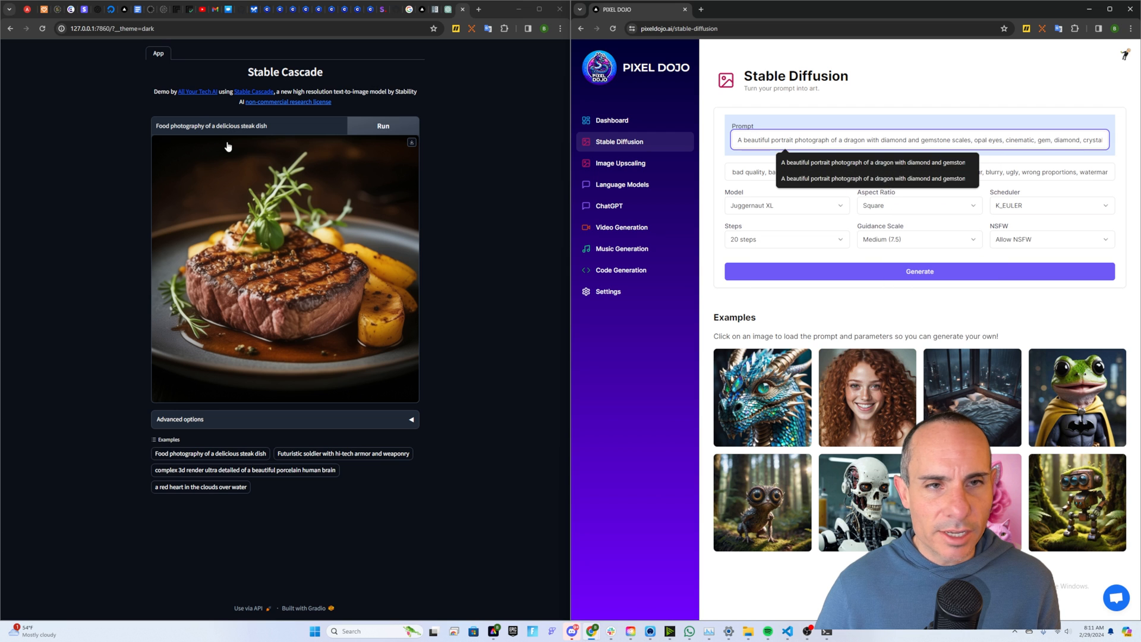
right_click(211, 125)
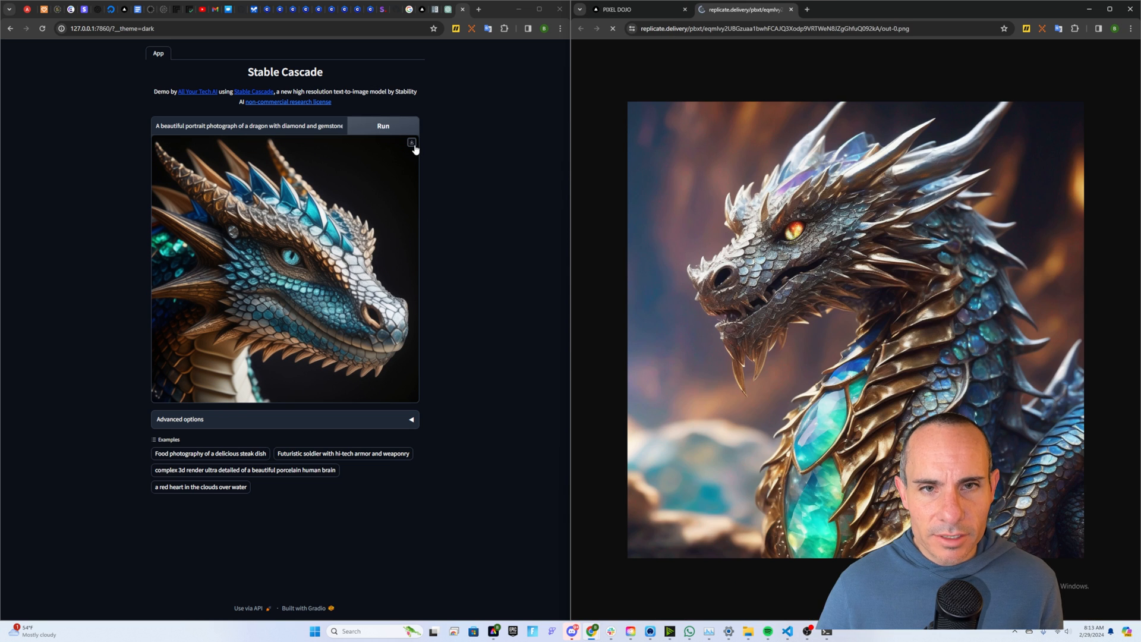
click(412, 142)
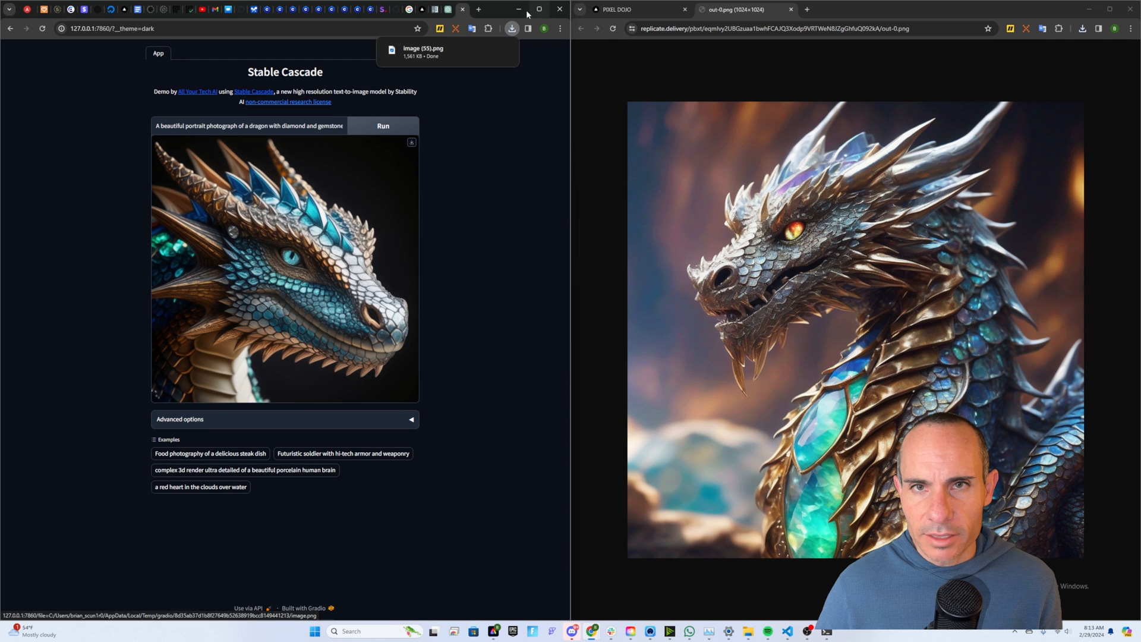
Step: View the downloaded 'image (55).png' Stable Cascade dragon in Photos beside the Juggernaut XL result
click(423, 51)
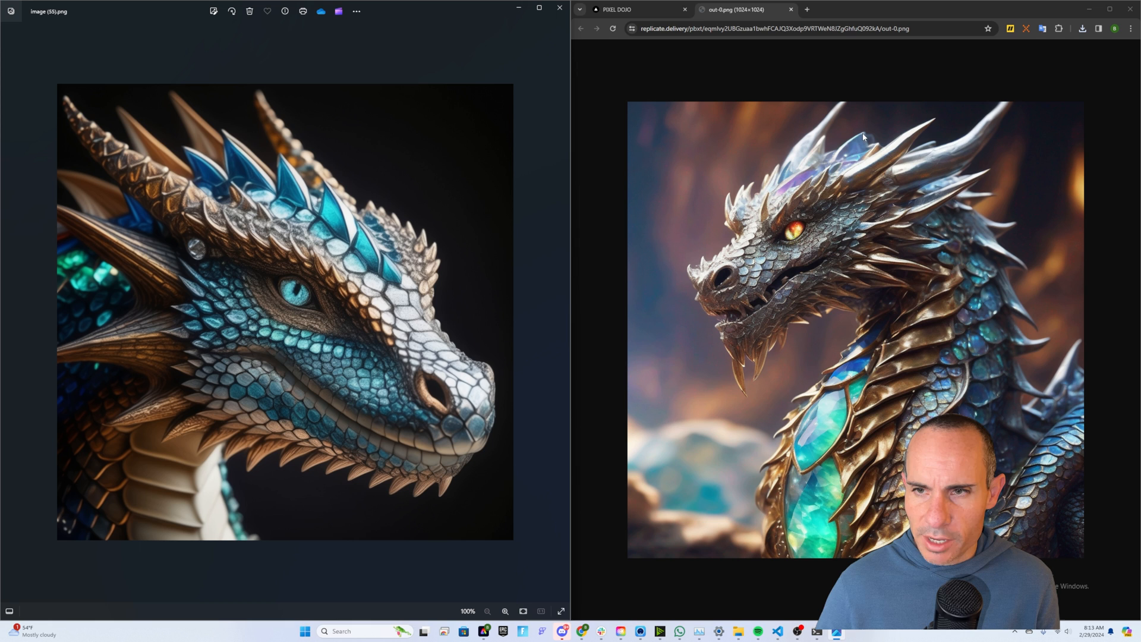
mouse_move(469, 288)
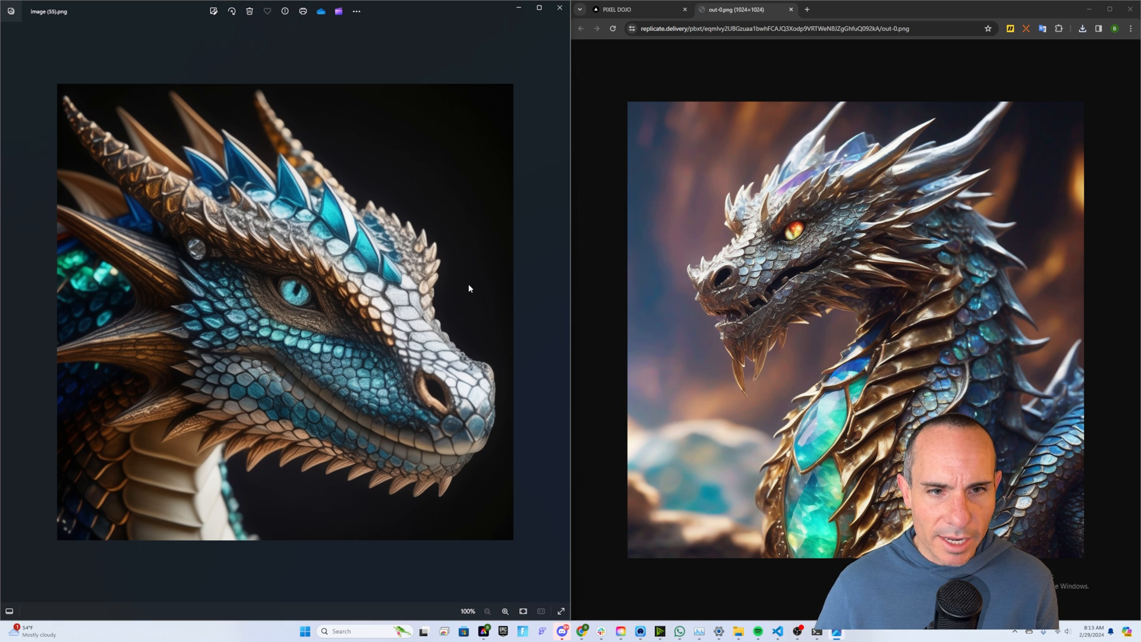
mouse_move(793, 206)
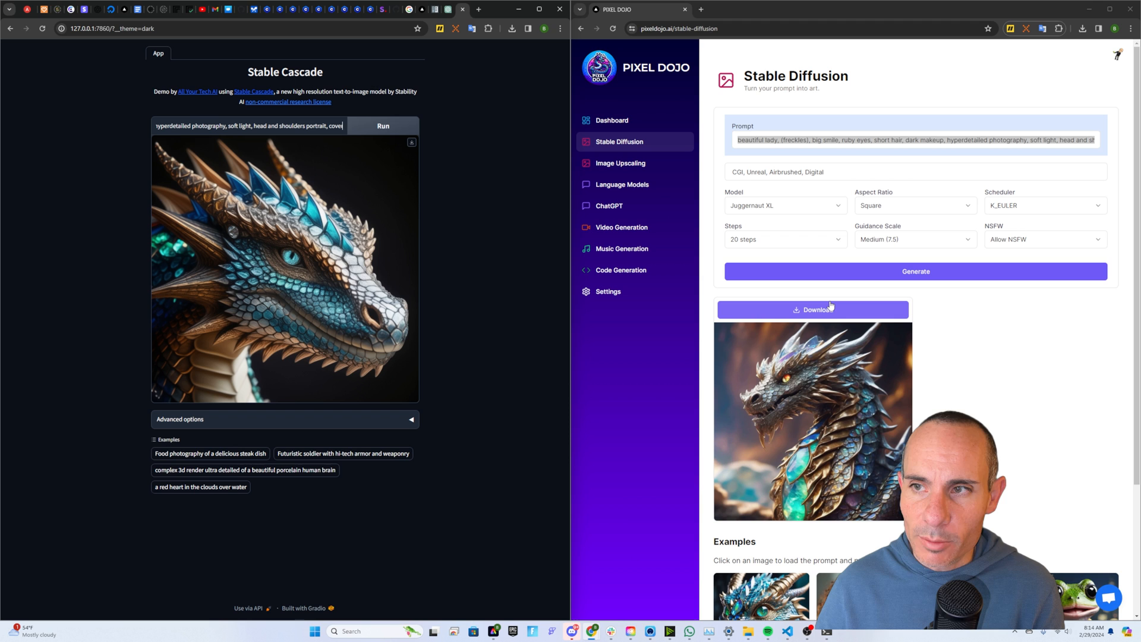
mouse_move(863, 270)
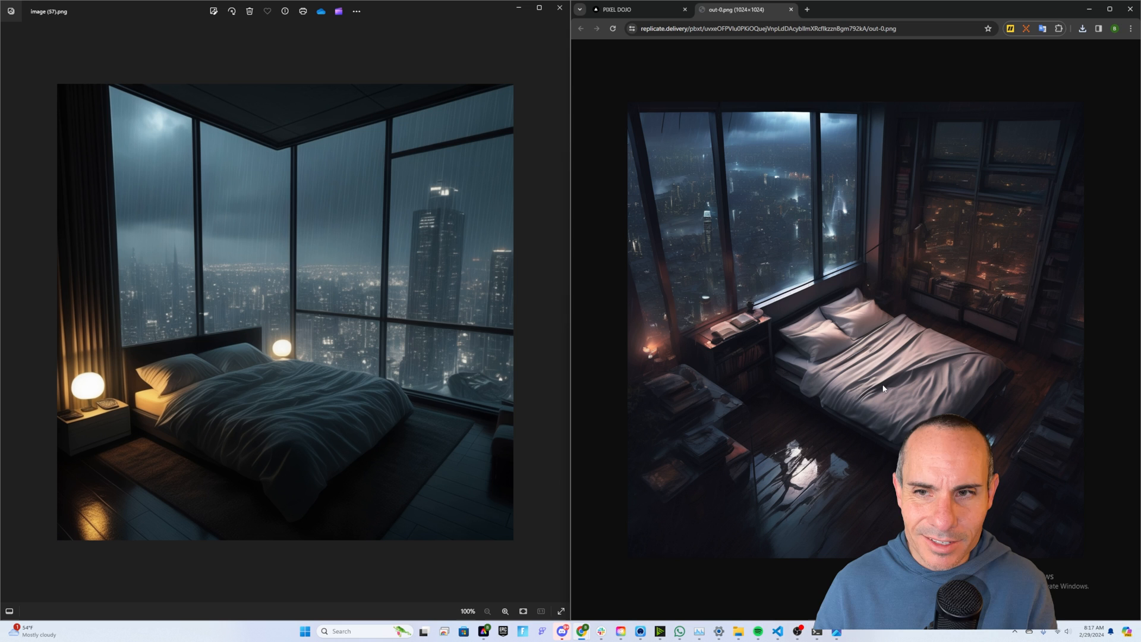
mouse_move(876, 365)
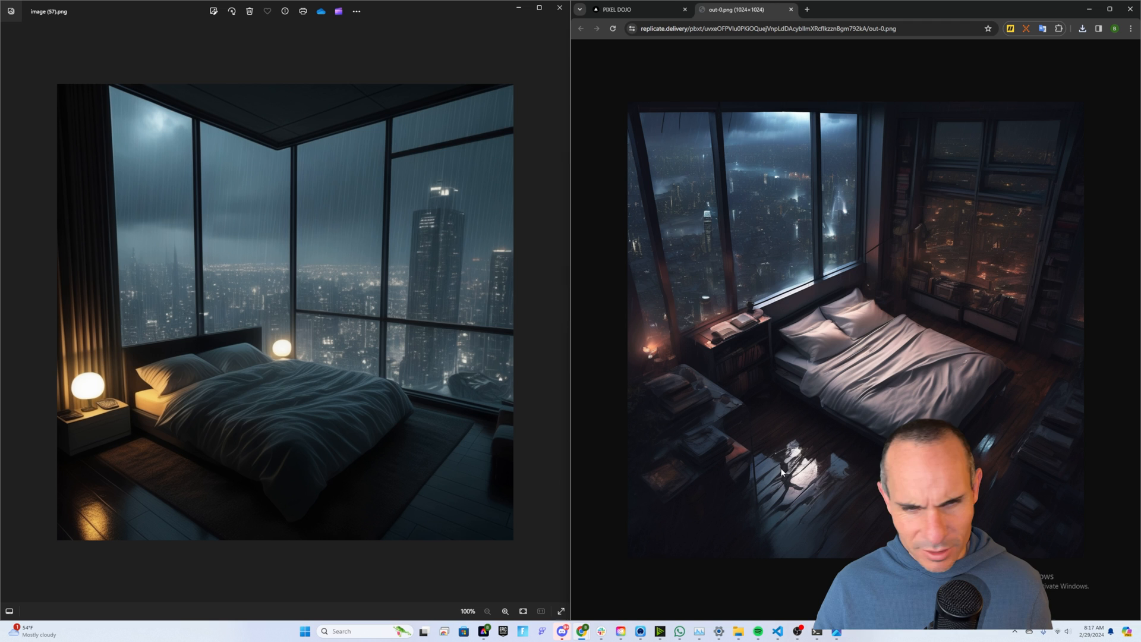
mouse_move(763, 472)
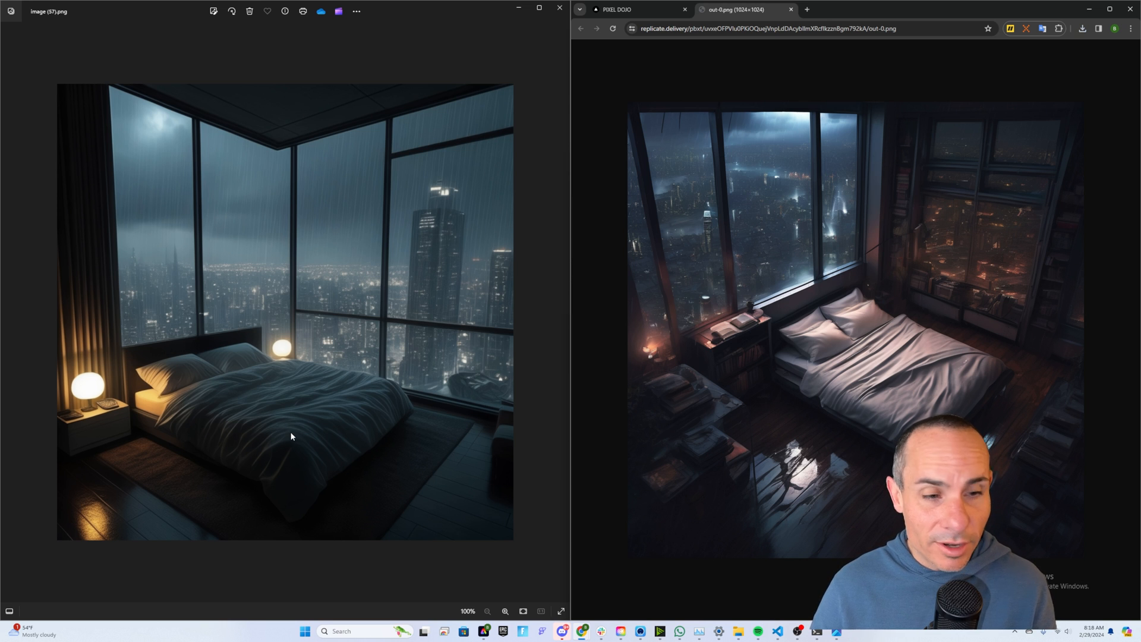
mouse_move(449, 419)
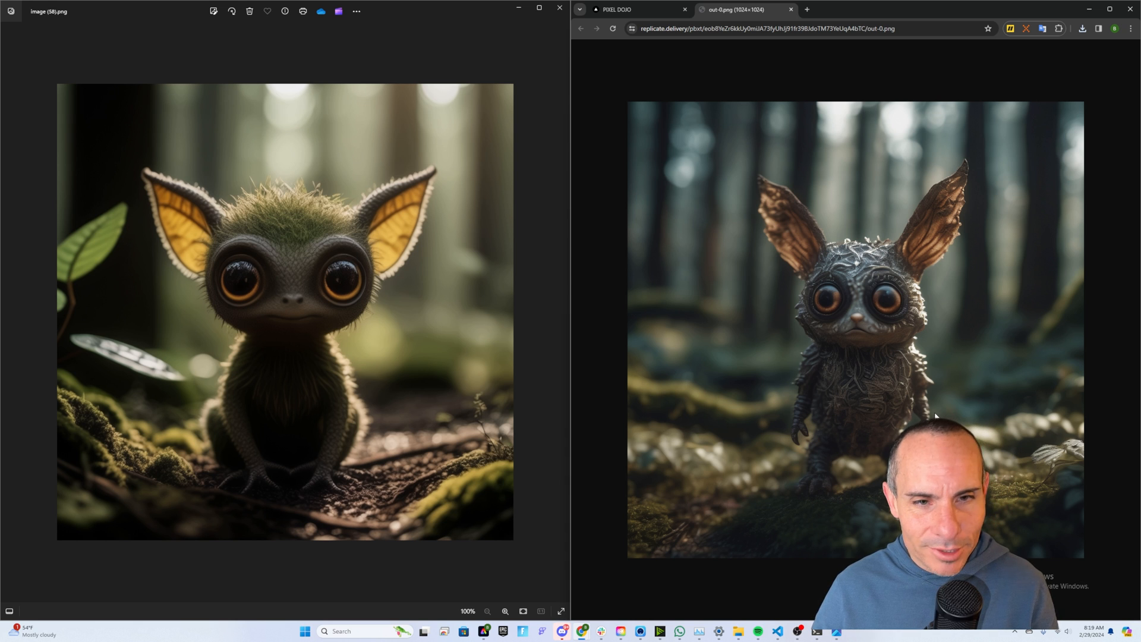
mouse_move(436, 403)
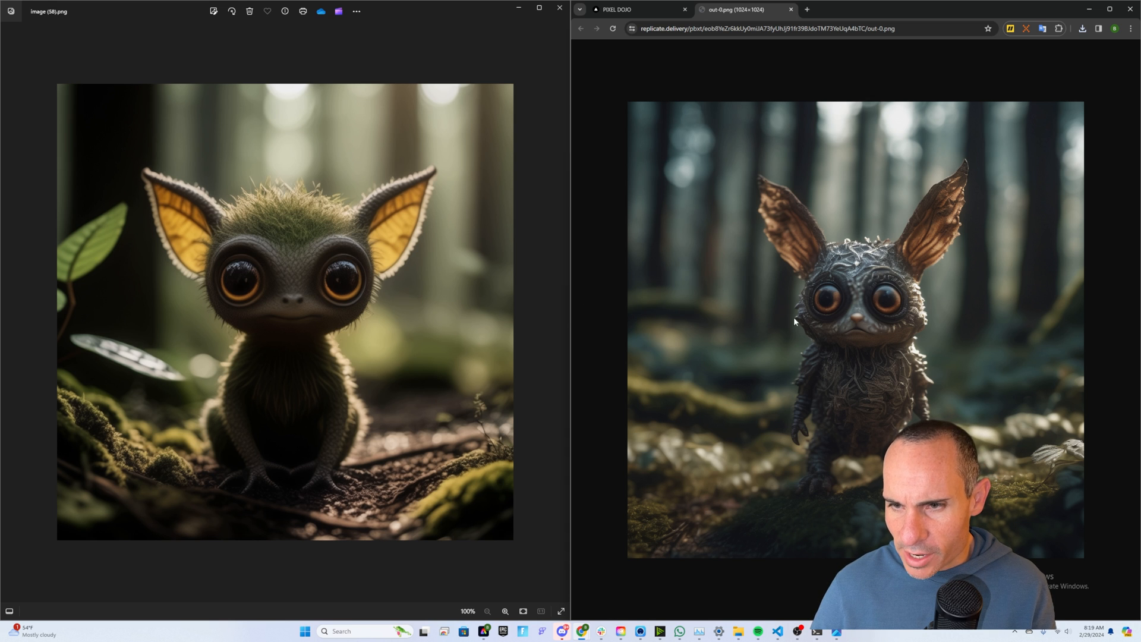
mouse_move(854, 246)
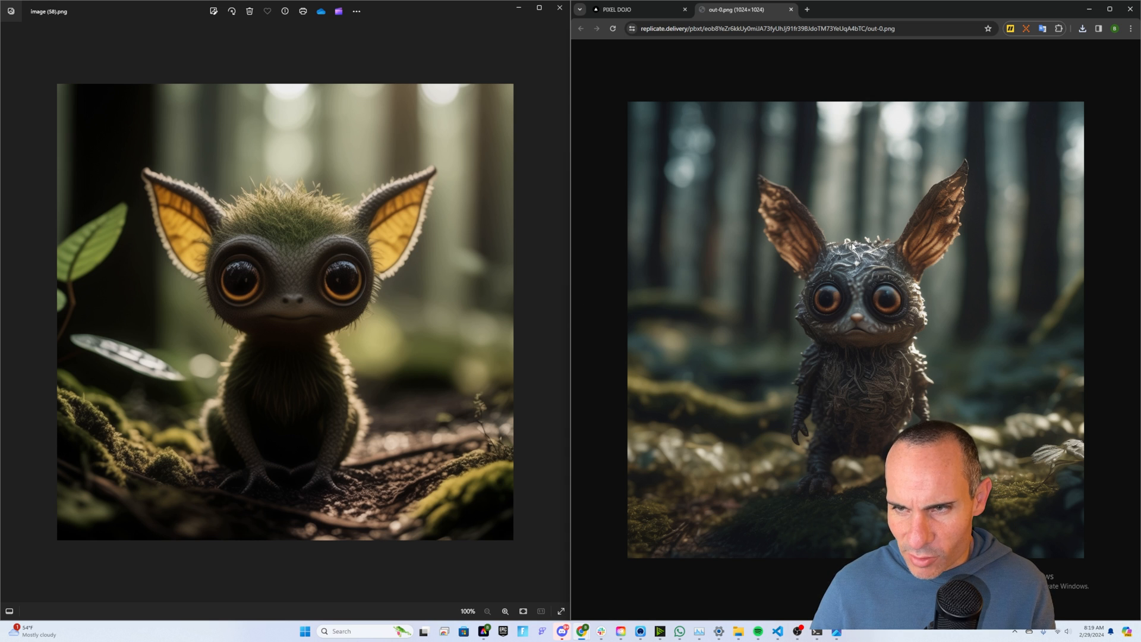
mouse_move(806, 235)
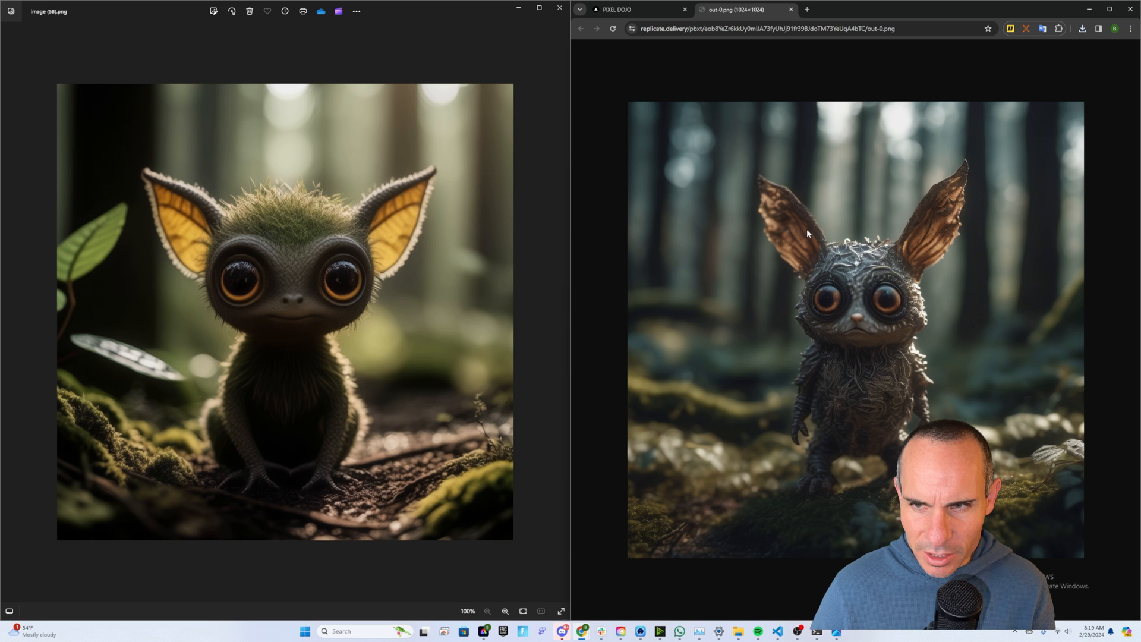
mouse_move(367, 370)
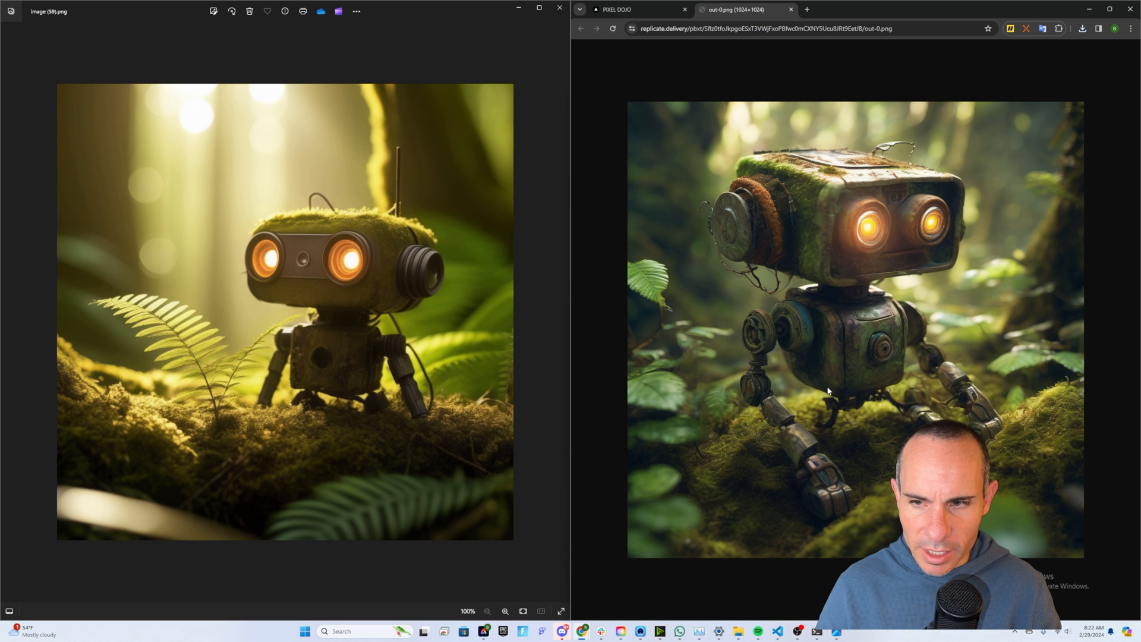
mouse_move(1027, 265)
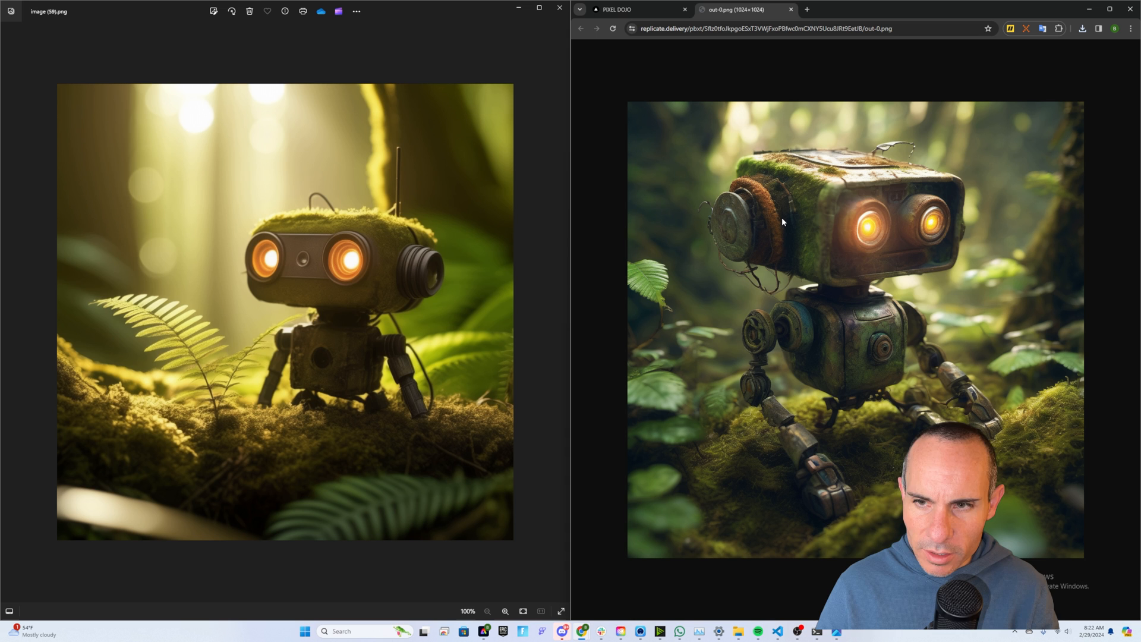
mouse_move(751, 339)
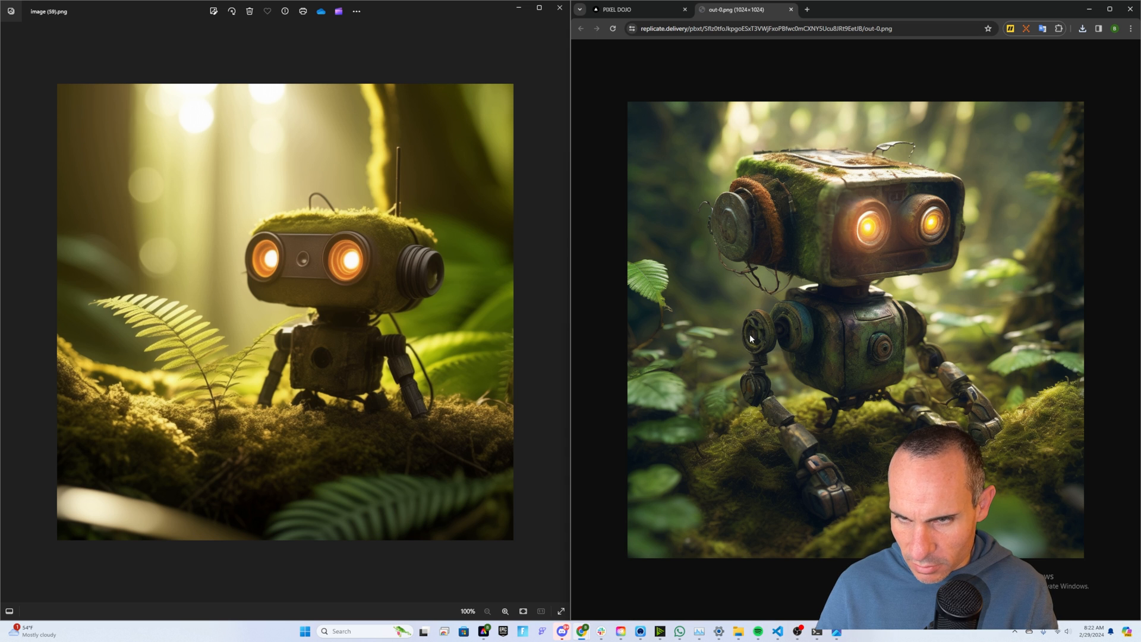
mouse_move(877, 165)
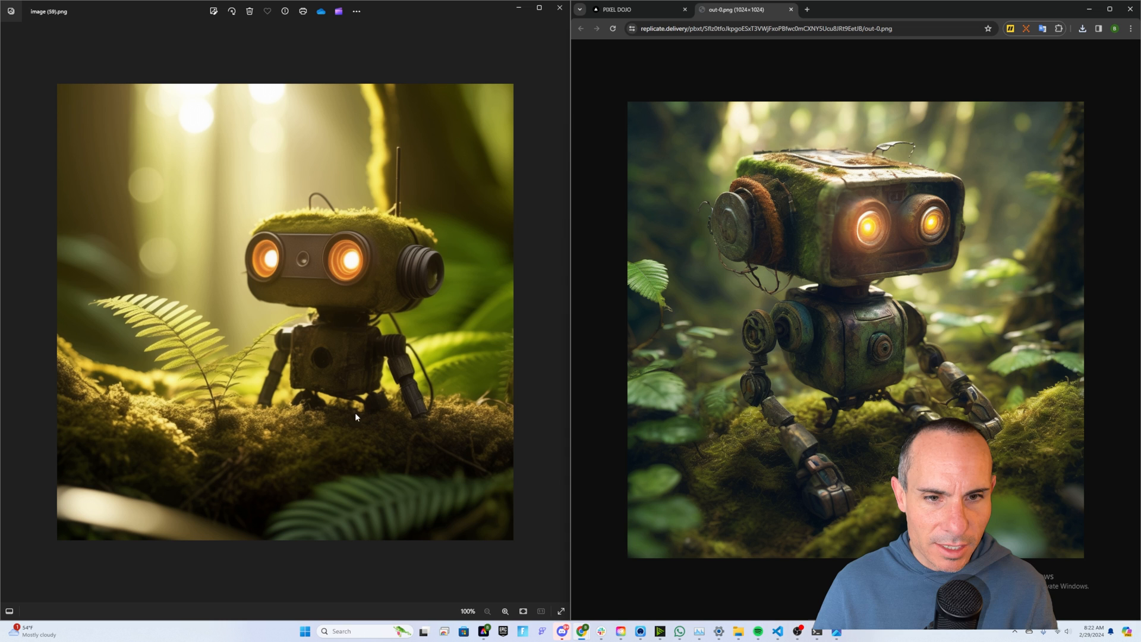
mouse_move(362, 319)
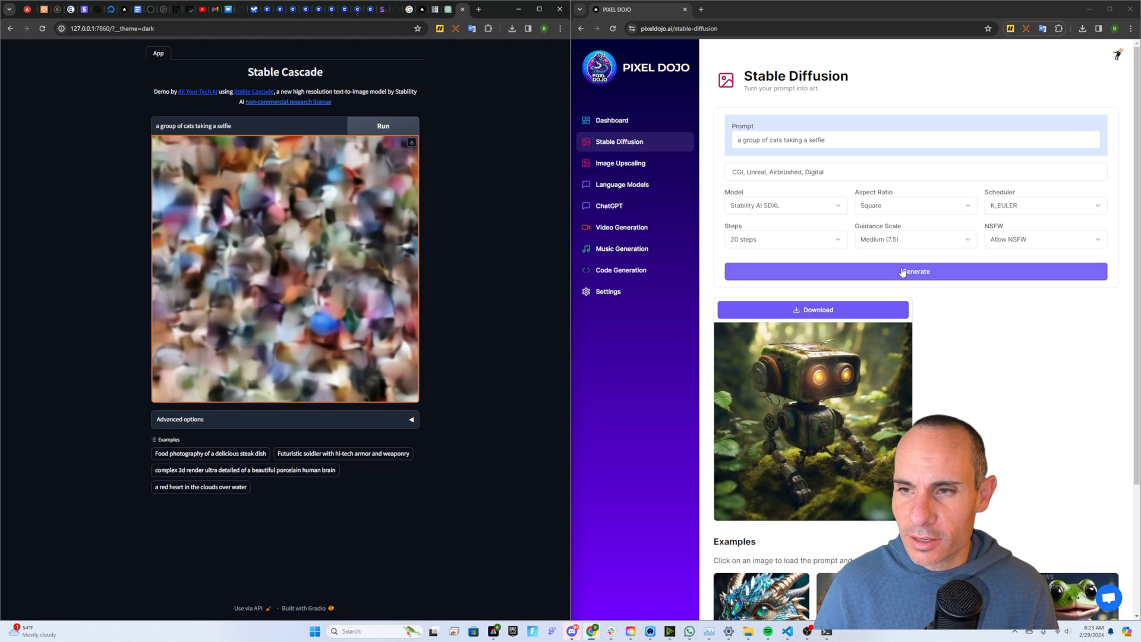
Step: Generate the cat selfie image in Pixel Dojo with Stability AI SDXL
click(915, 271)
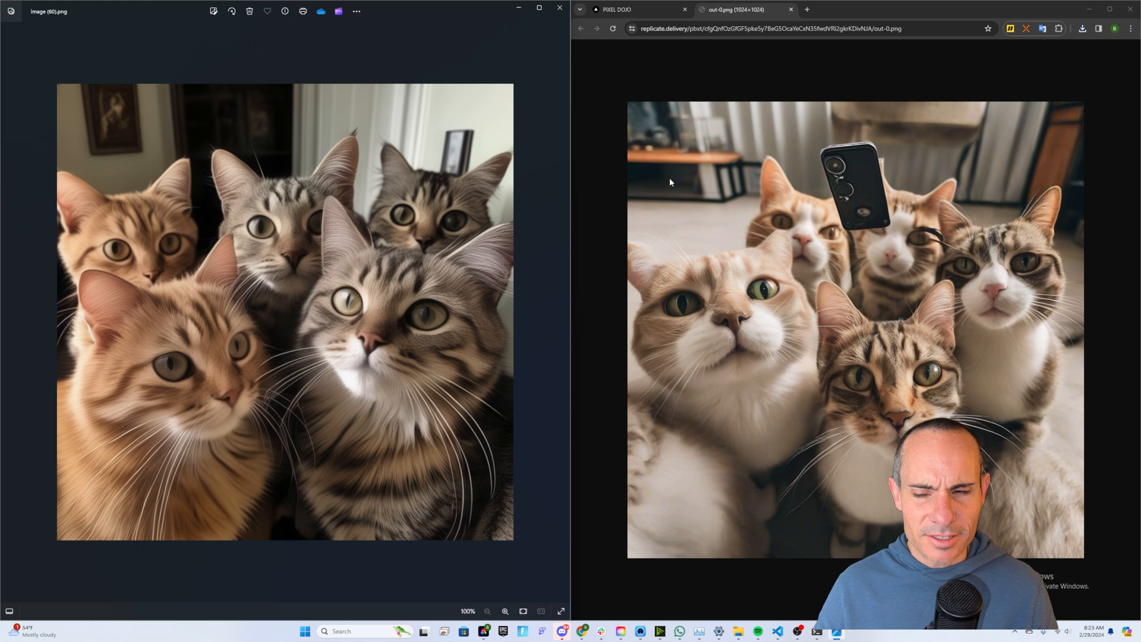
mouse_move(946, 237)
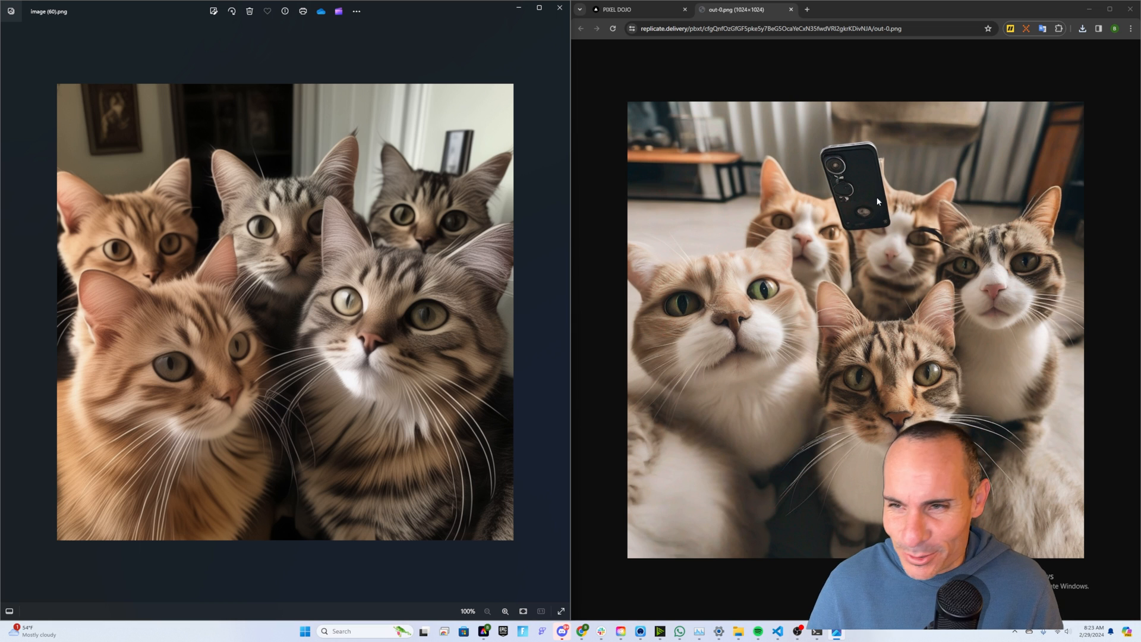
mouse_move(985, 346)
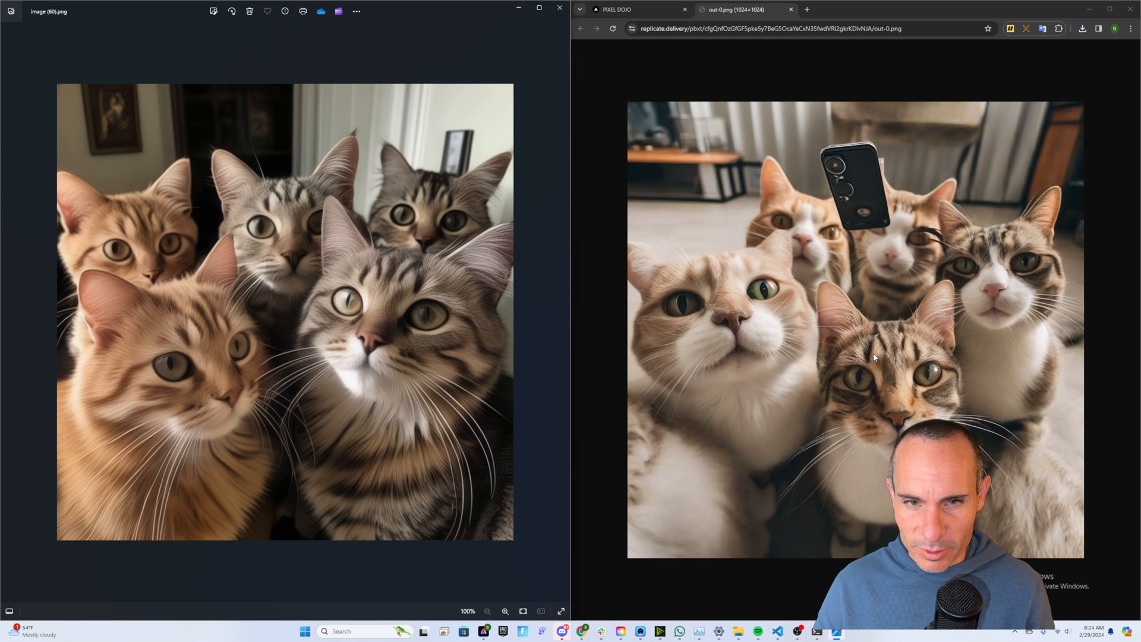
mouse_move(472, 380)
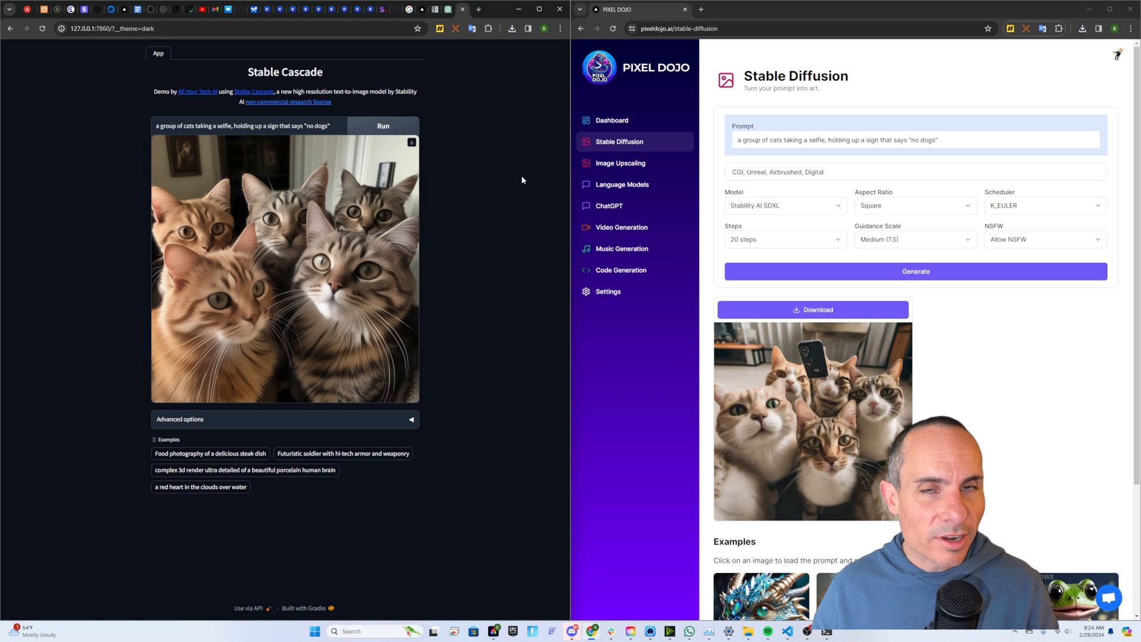
mouse_move(510, 173)
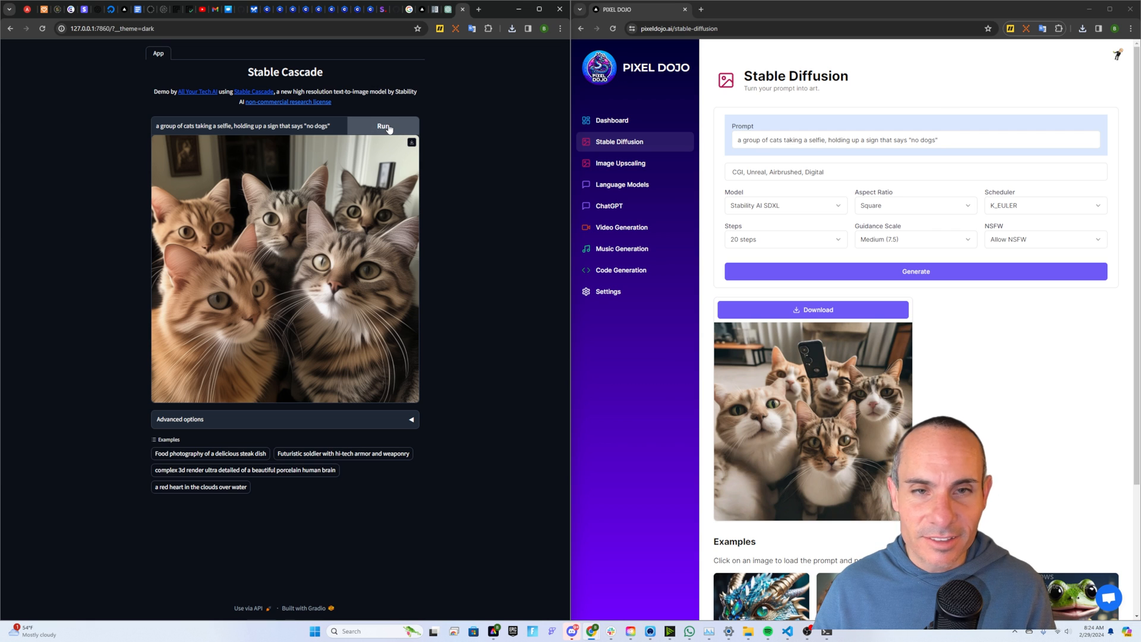
Step: Run the cats holding a 'no dogs' sign prompt in Stable Cascade
click(382, 124)
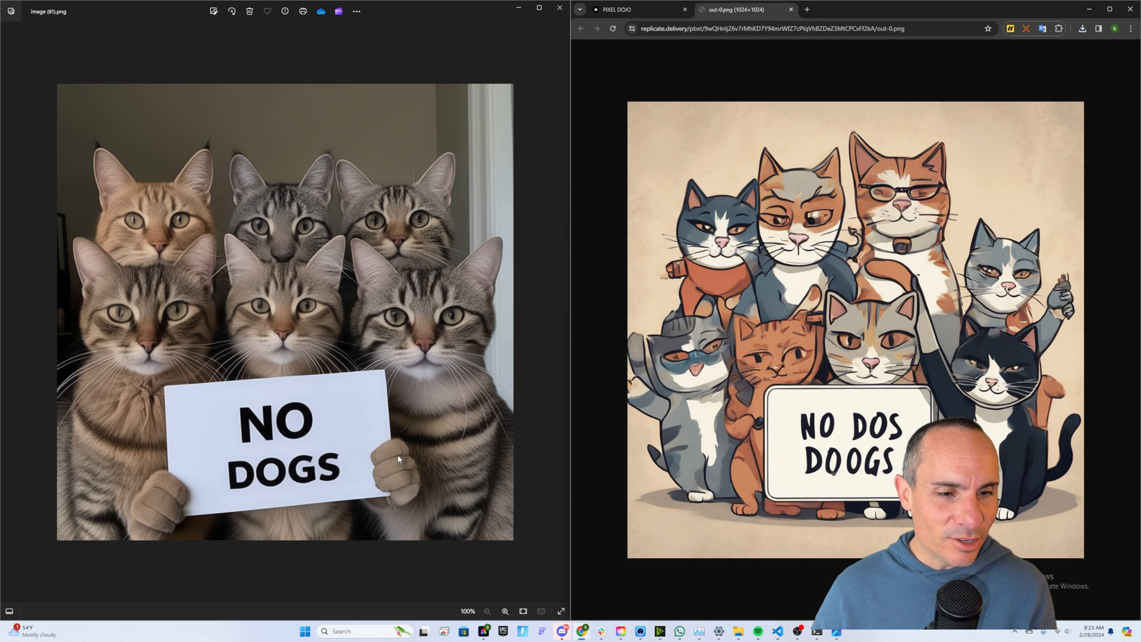
mouse_move(413, 478)
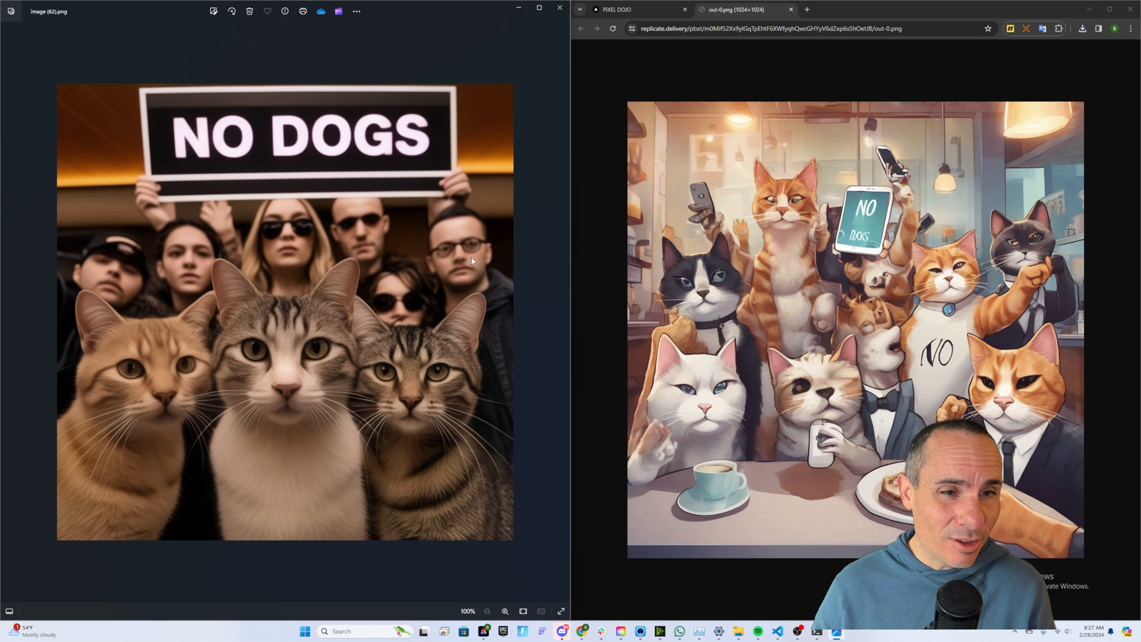
mouse_move(323, 414)
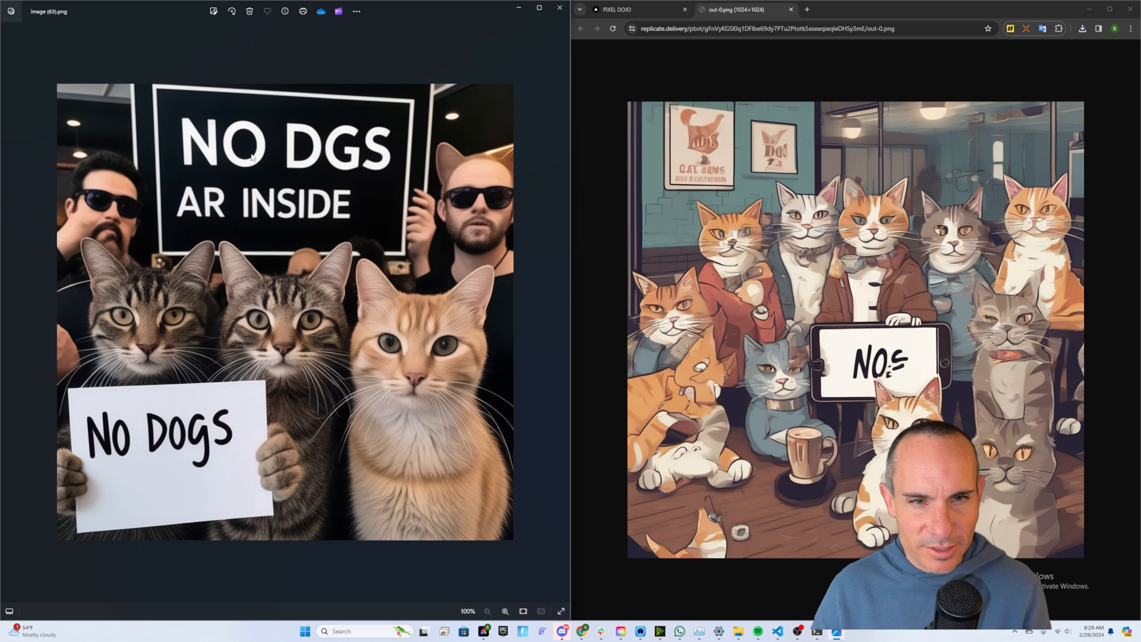
mouse_move(229, 453)
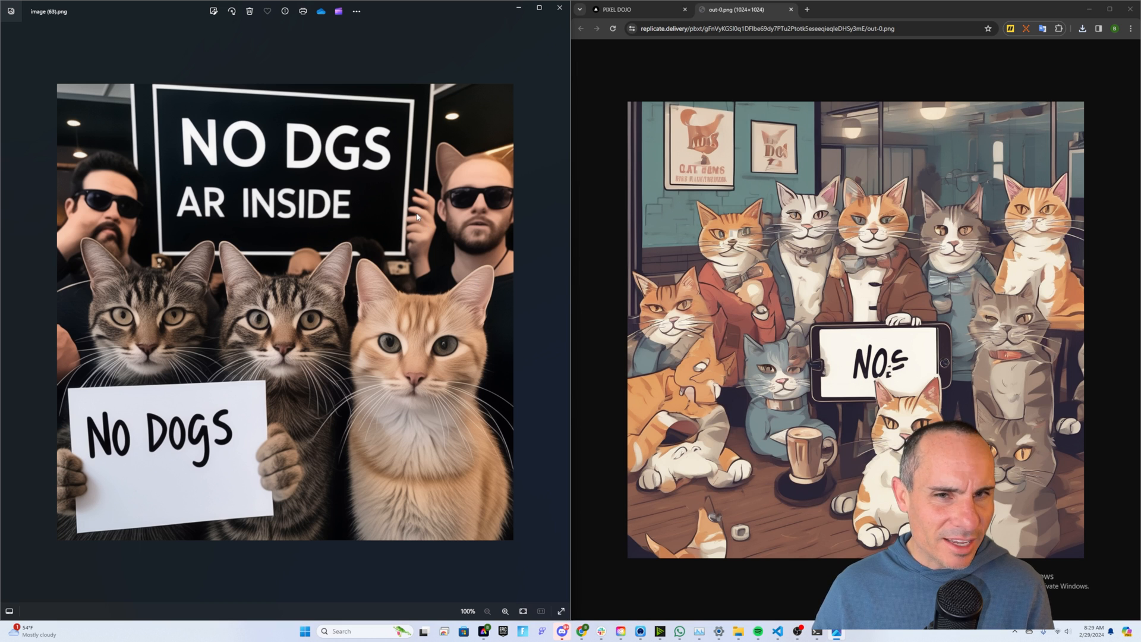
mouse_move(425, 214)
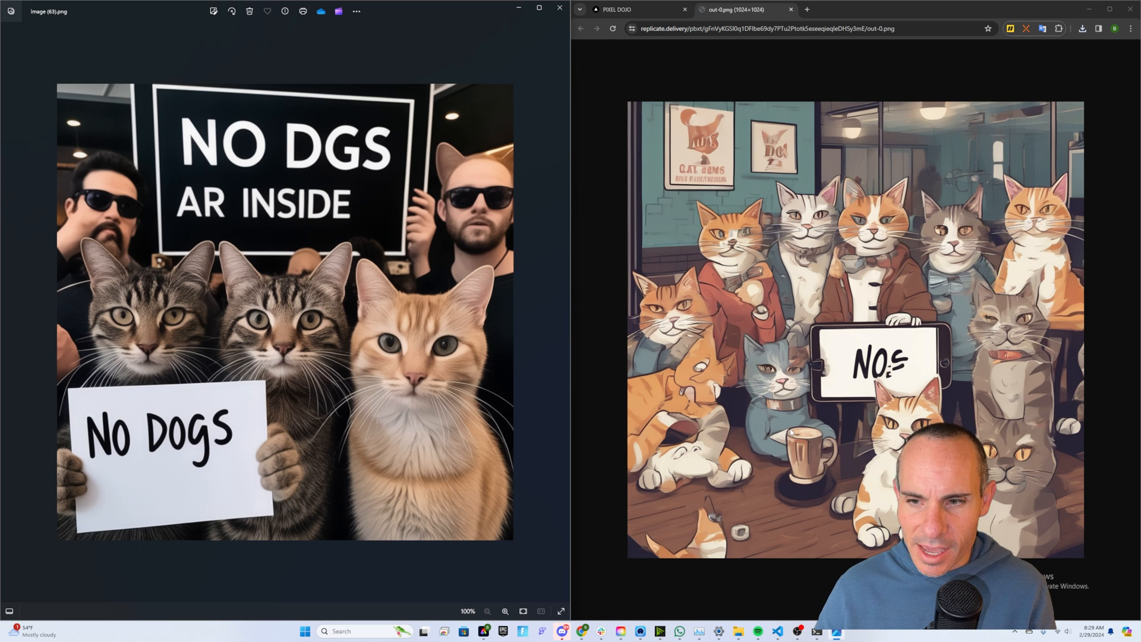
mouse_move(1085, 177)
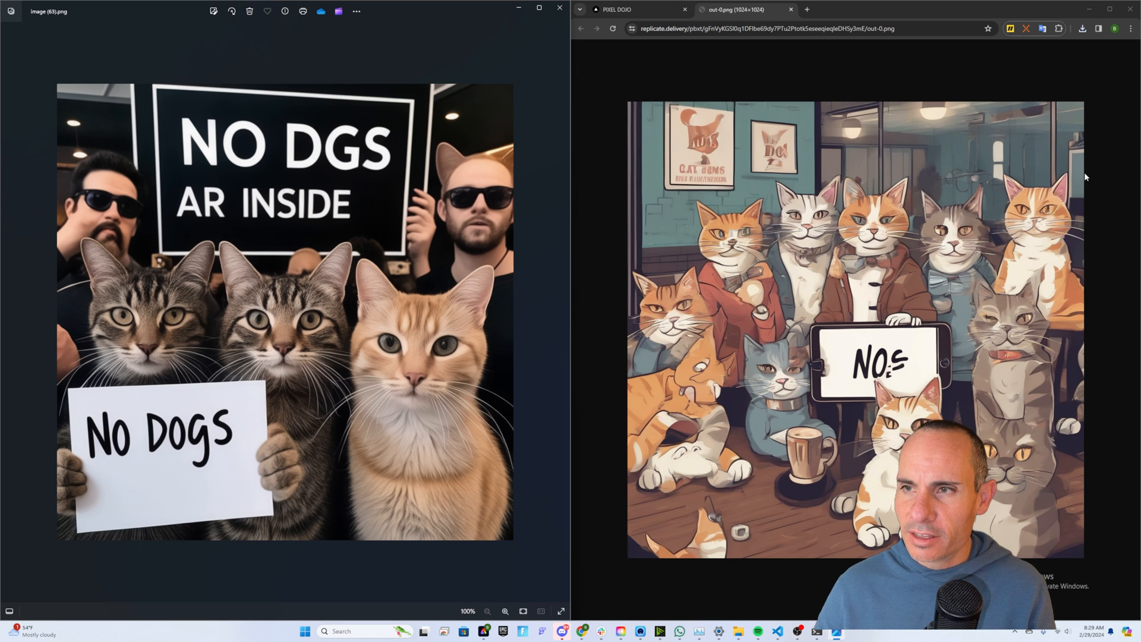